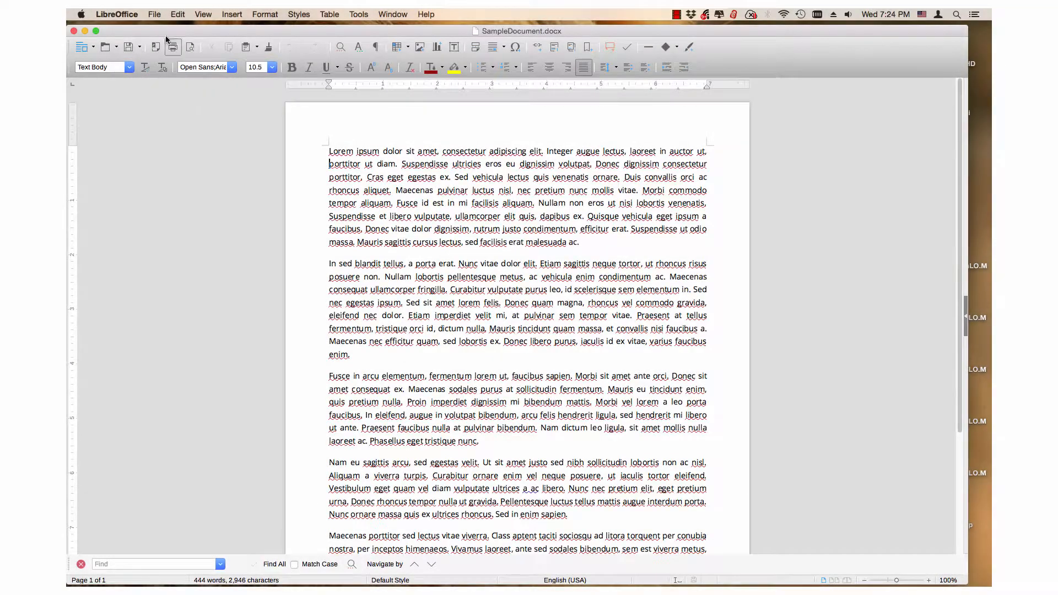
- Open the File menu to reach Templates > Manage Templates
left_click(153, 14)
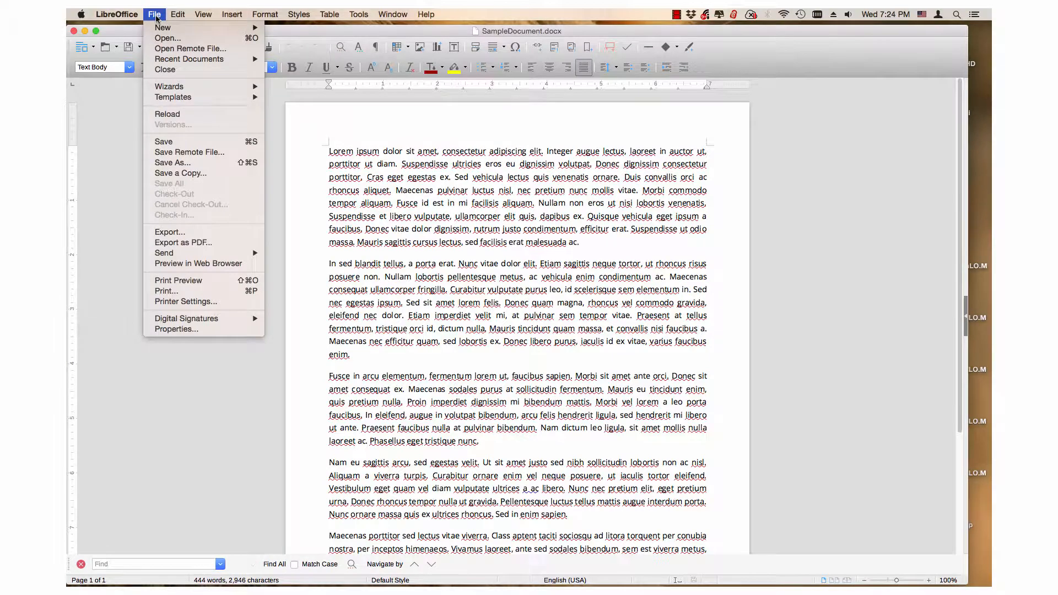
mouse_move(172, 96)
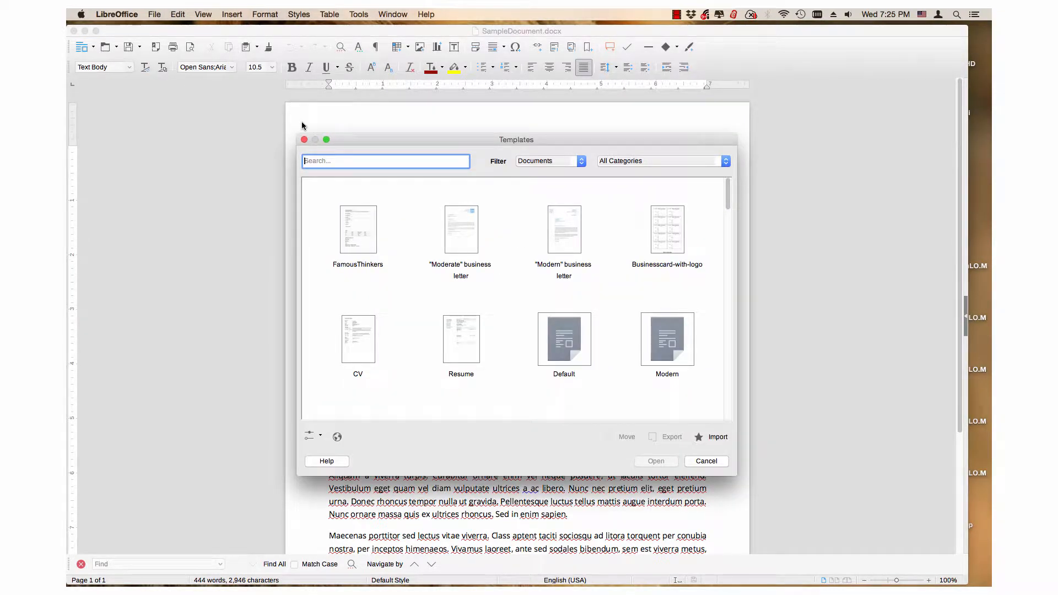
mouse_move(377, 187)
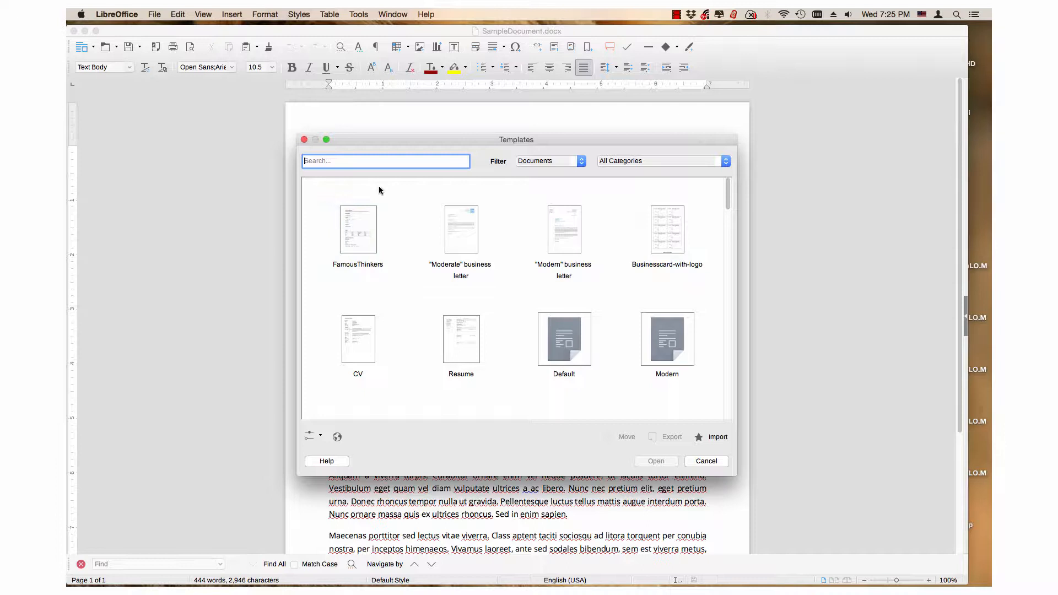
left_click(563, 340)
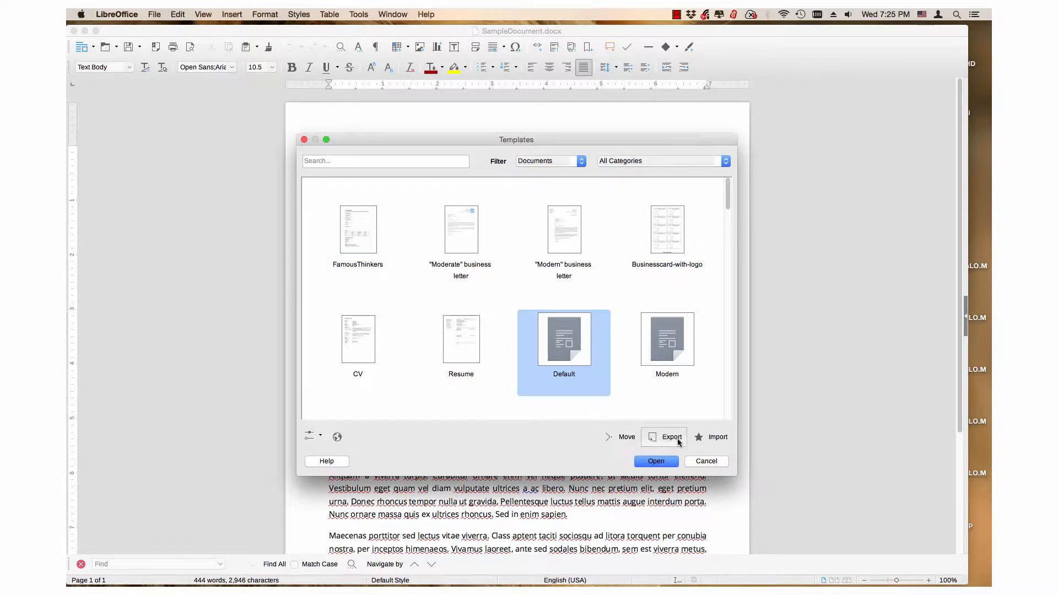
left_click(655, 461)
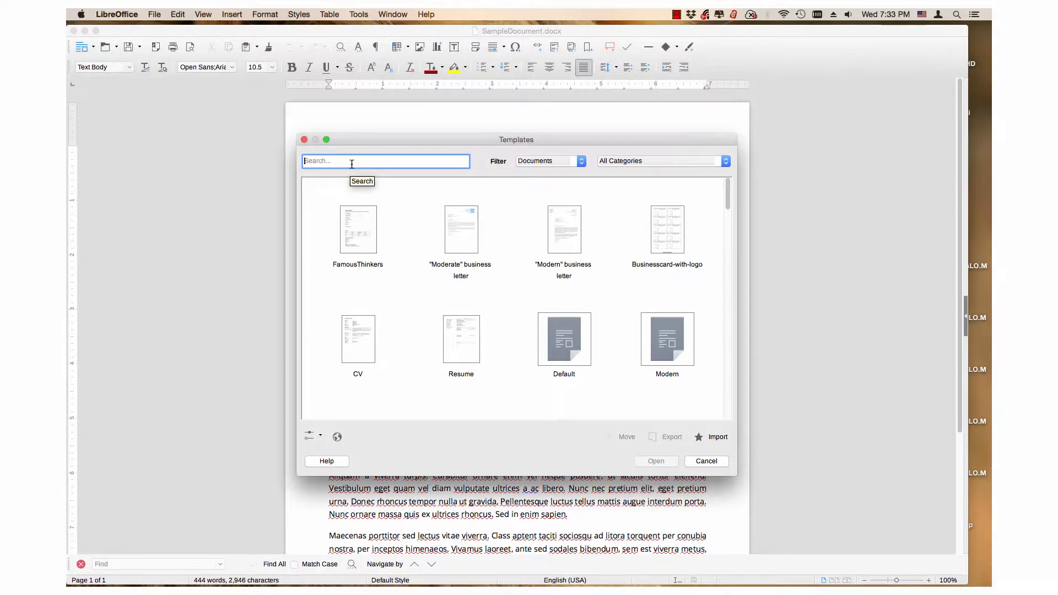
mouse_move(530, 161)
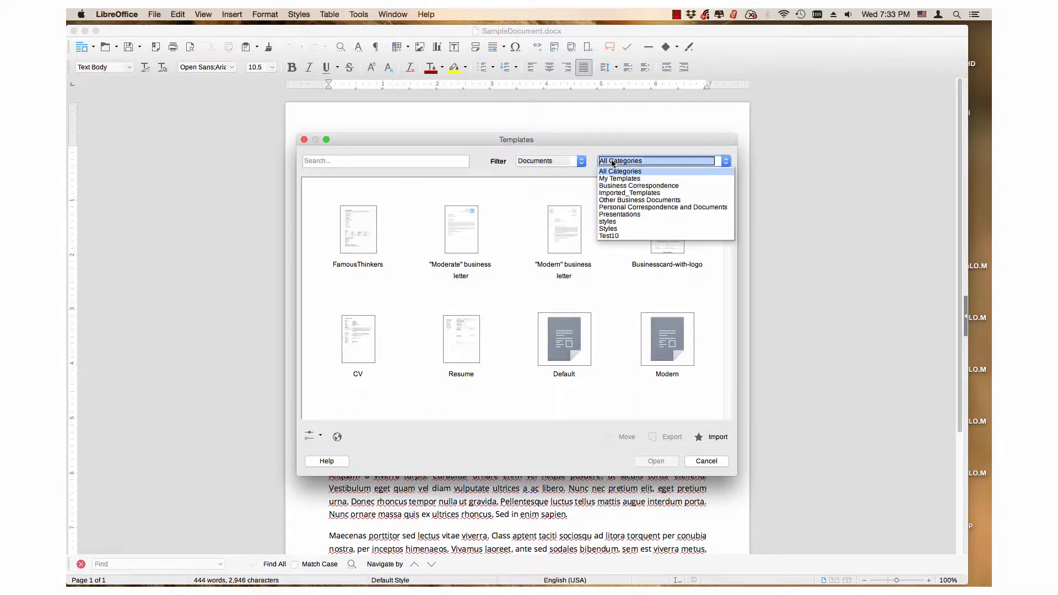
mouse_move(533, 181)
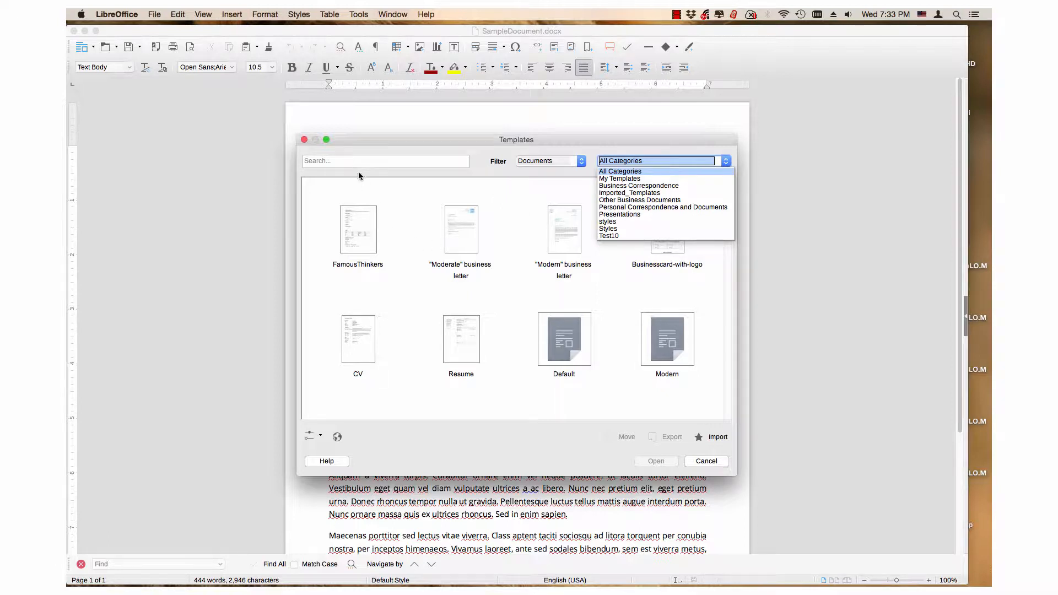
- Search the templates for 'c' and select the CV template
left_click(385, 160)
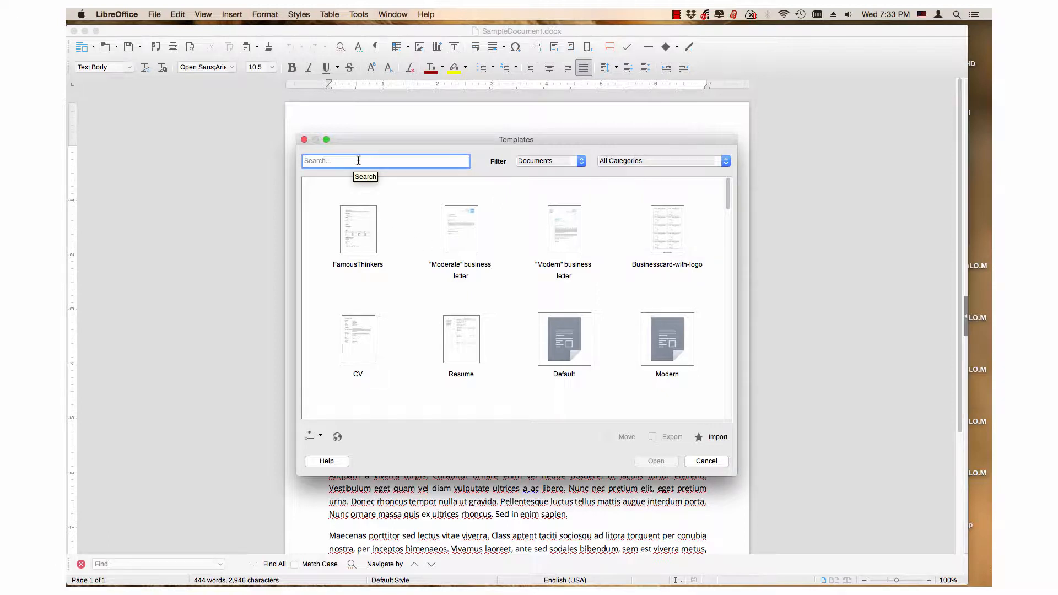
type("c")
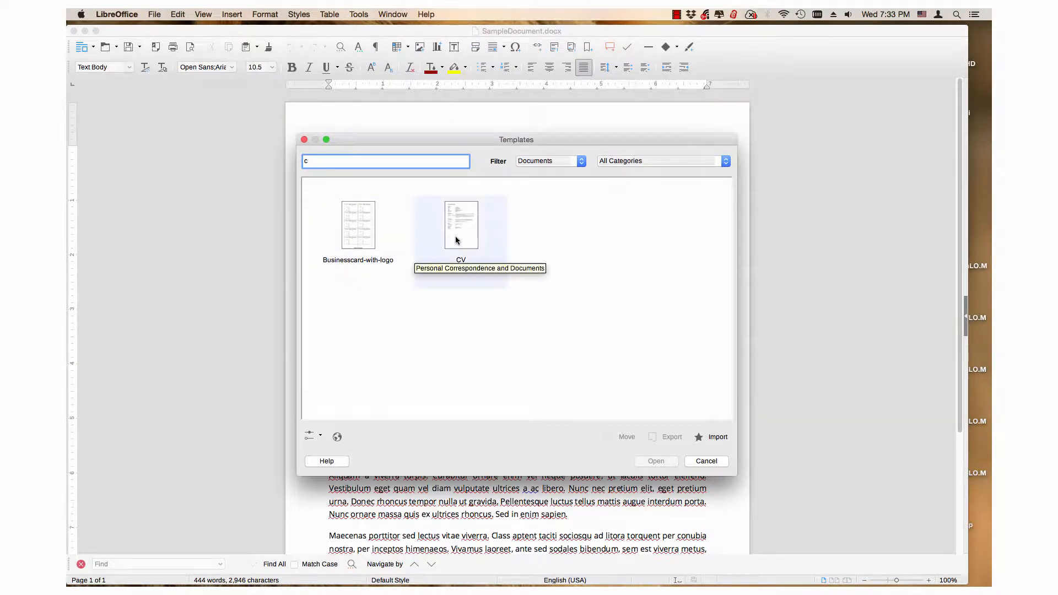
left_click(460, 225)
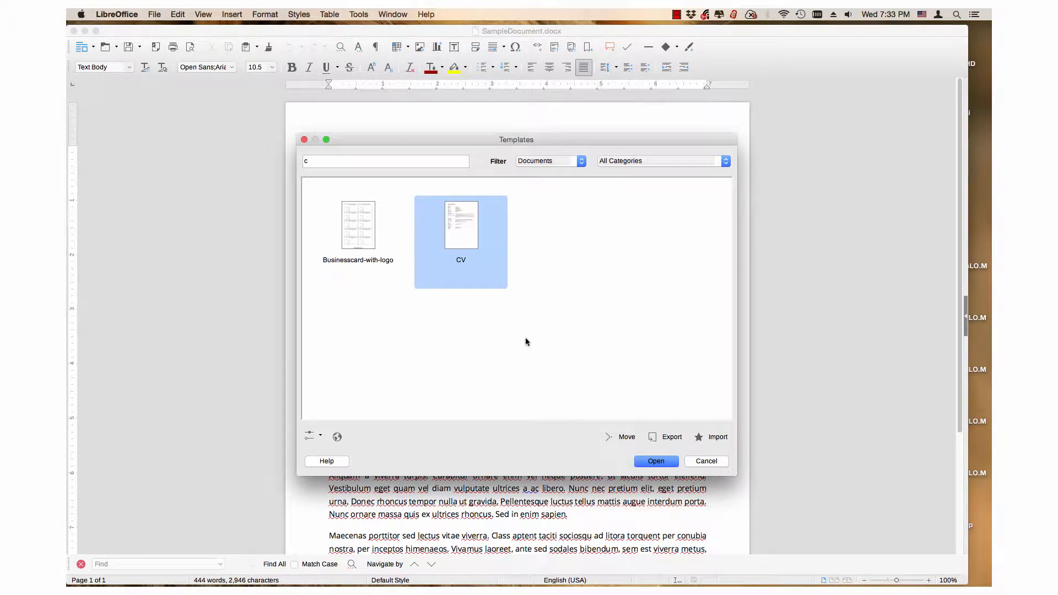
mouse_move(632, 421)
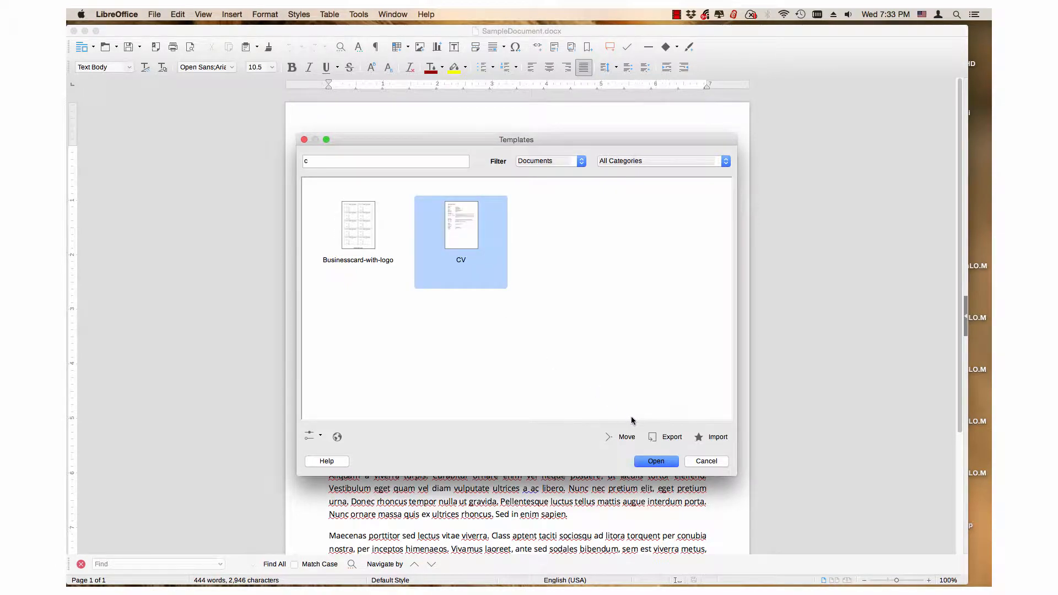
mouse_move(672, 437)
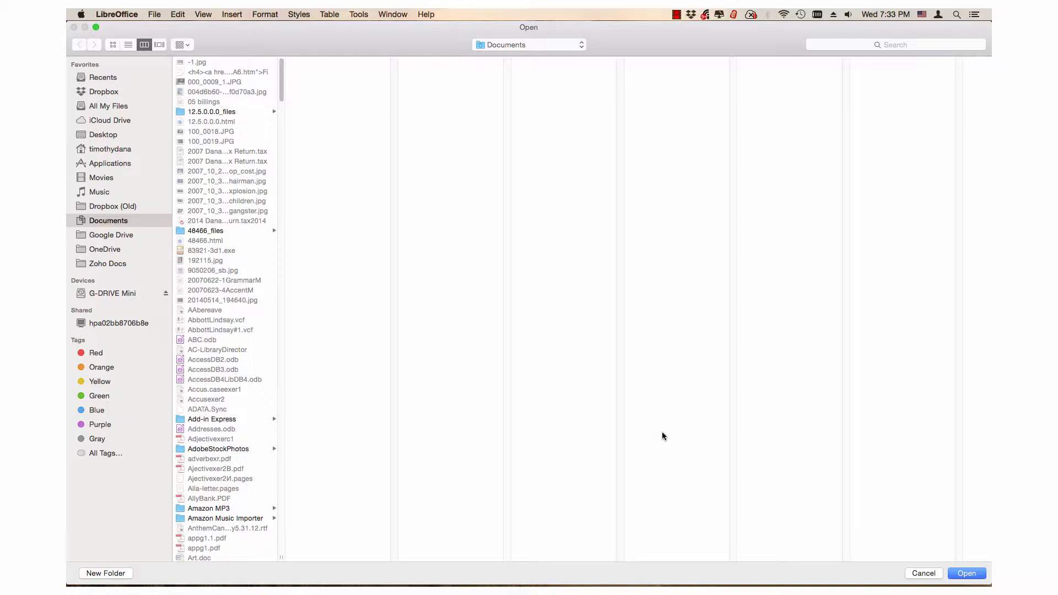
mouse_move(461, 276)
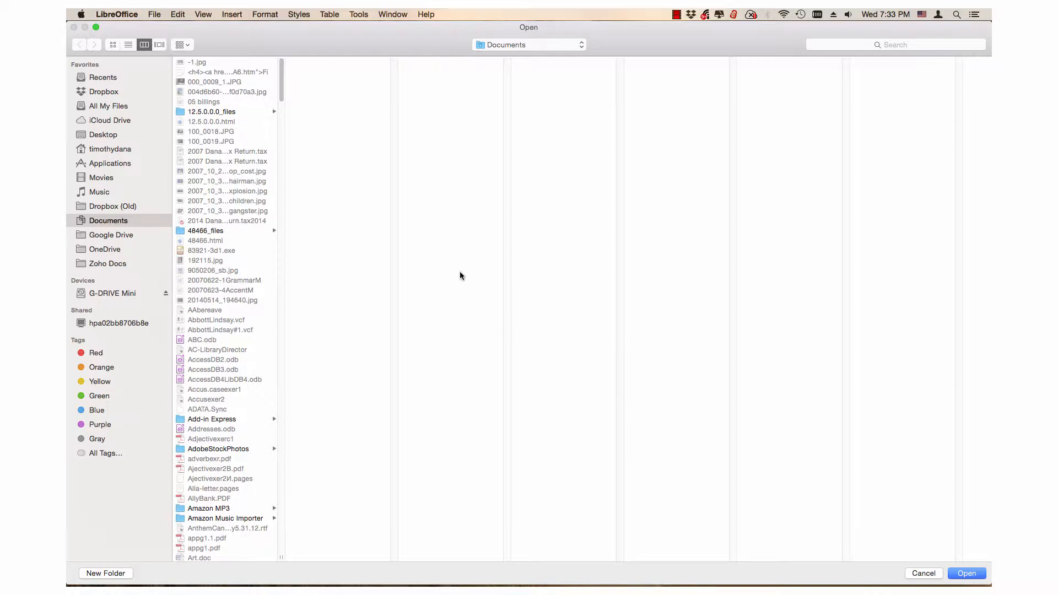
mouse_move(451, 276)
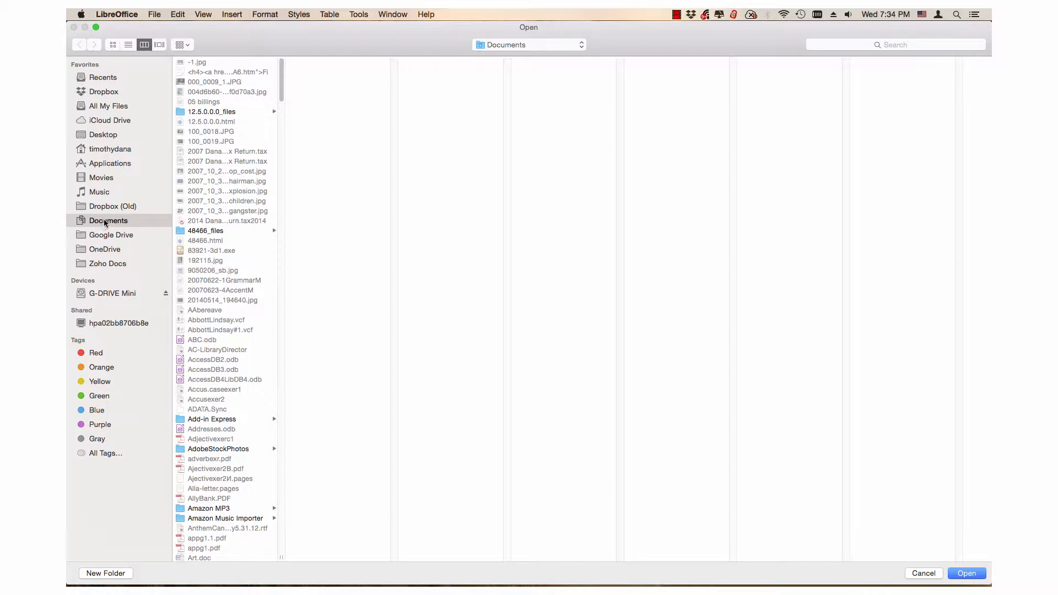
mouse_move(510, 406)
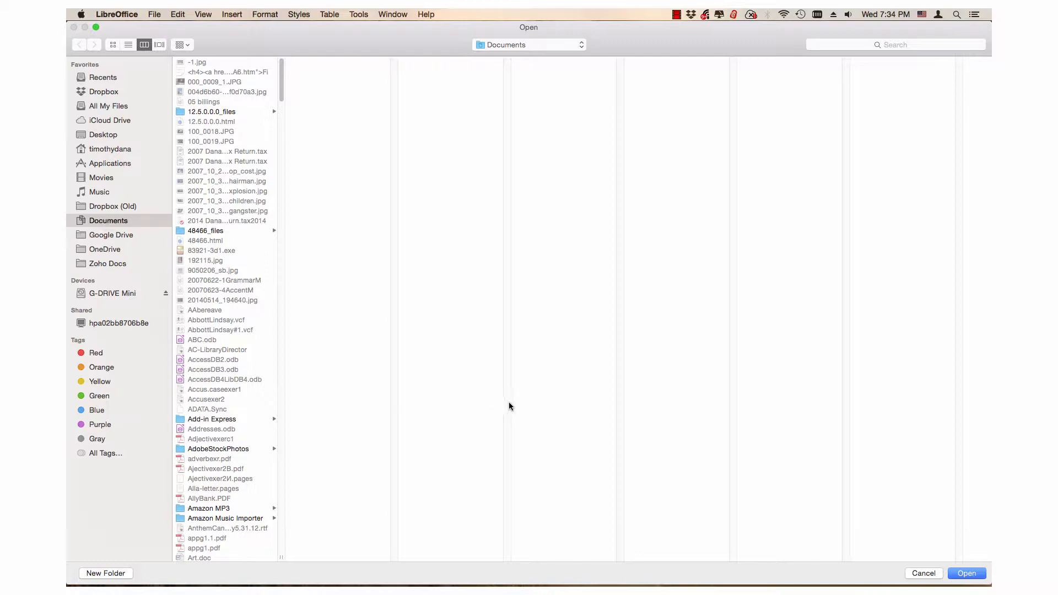
mouse_move(658, 469)
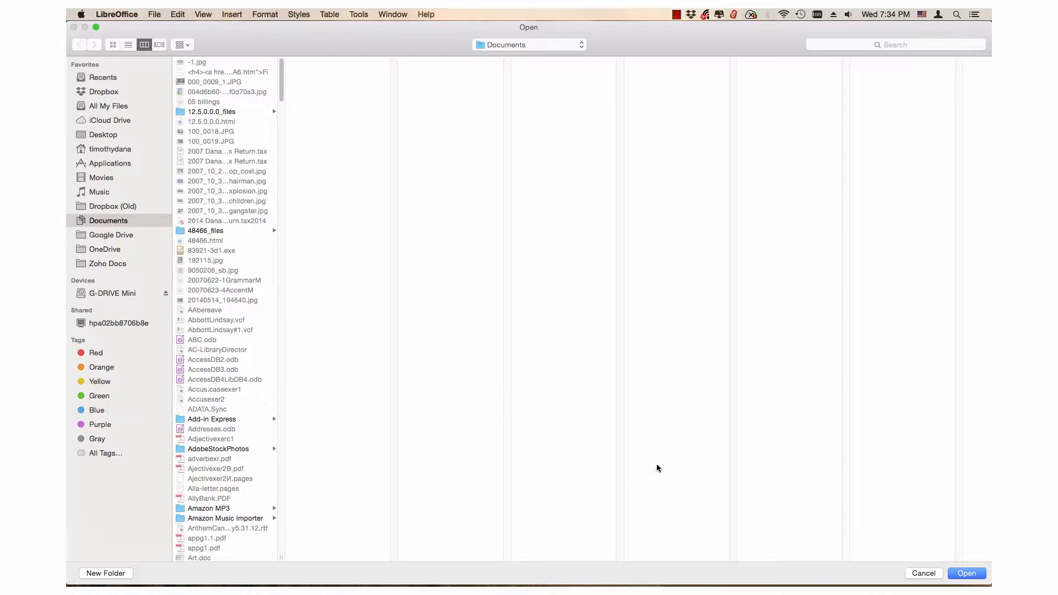
mouse_move(836, 484)
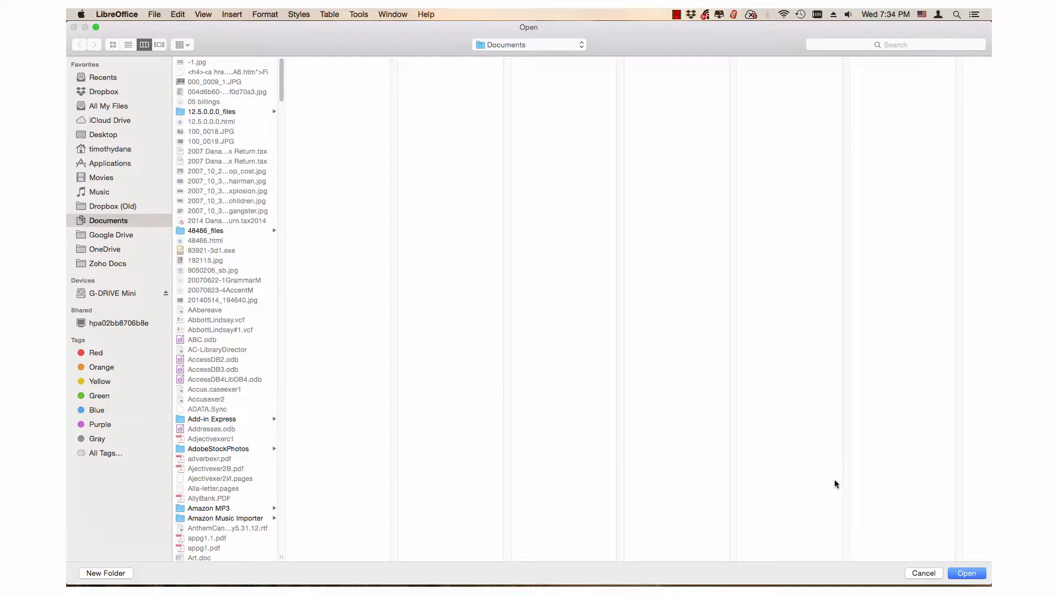
mouse_move(929, 518)
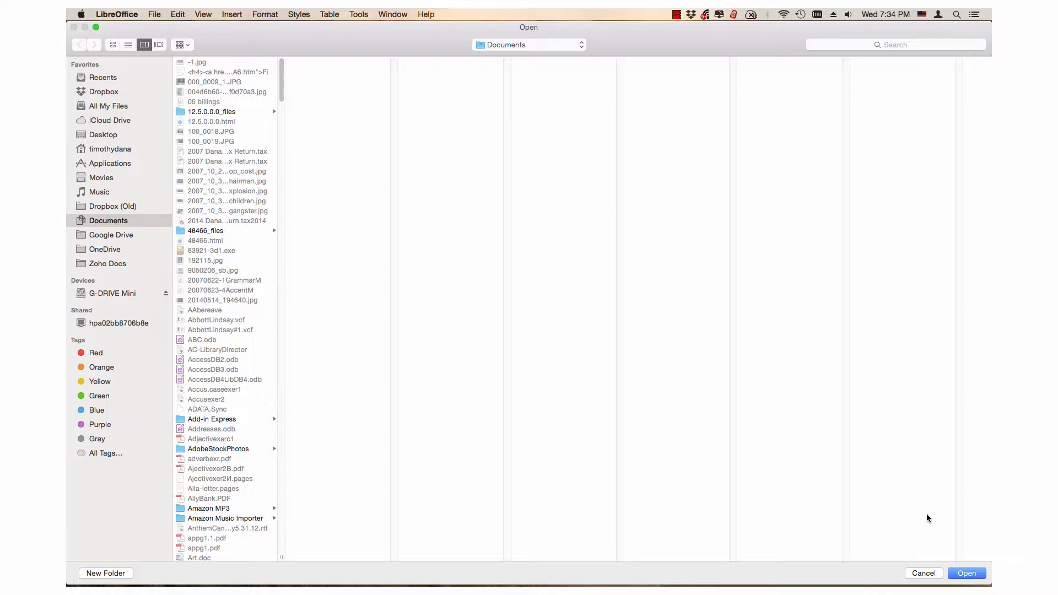
mouse_move(920, 520)
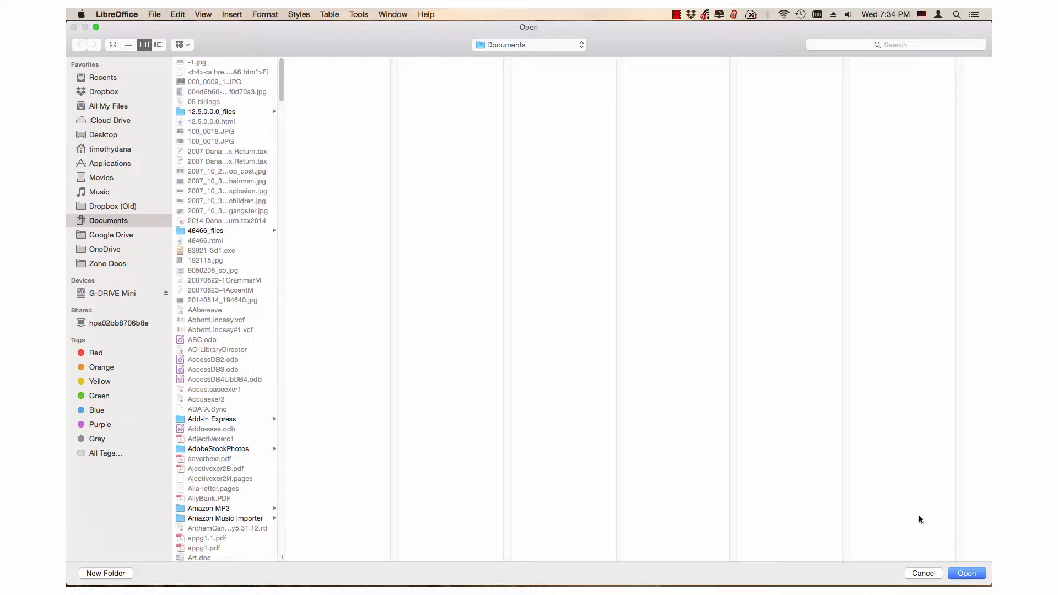
mouse_move(931, 539)
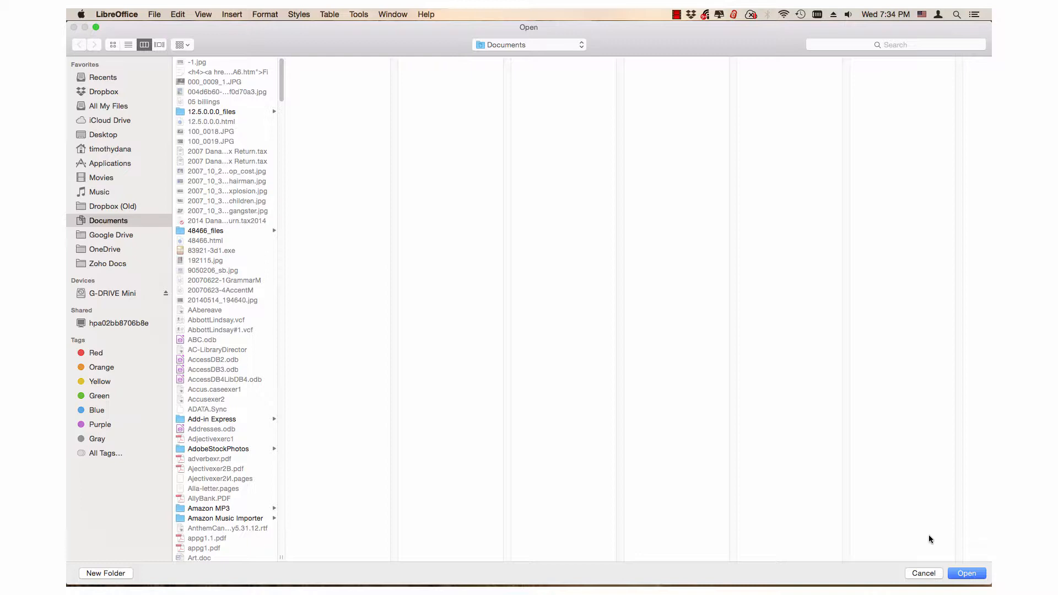
mouse_move(934, 545)
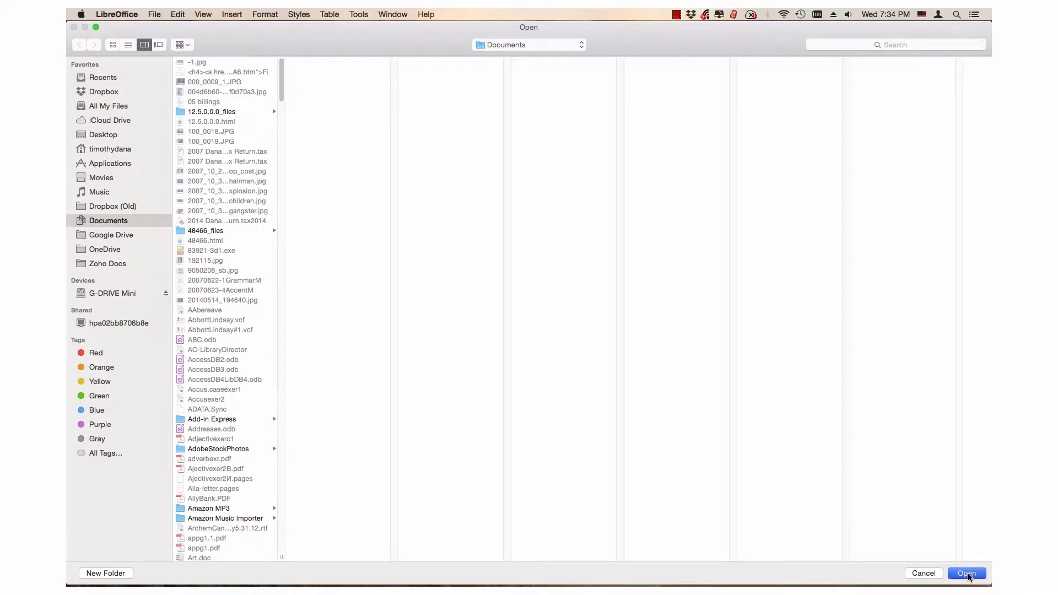
- Confirm Documents as the export folder for the CV template
left_click(965, 574)
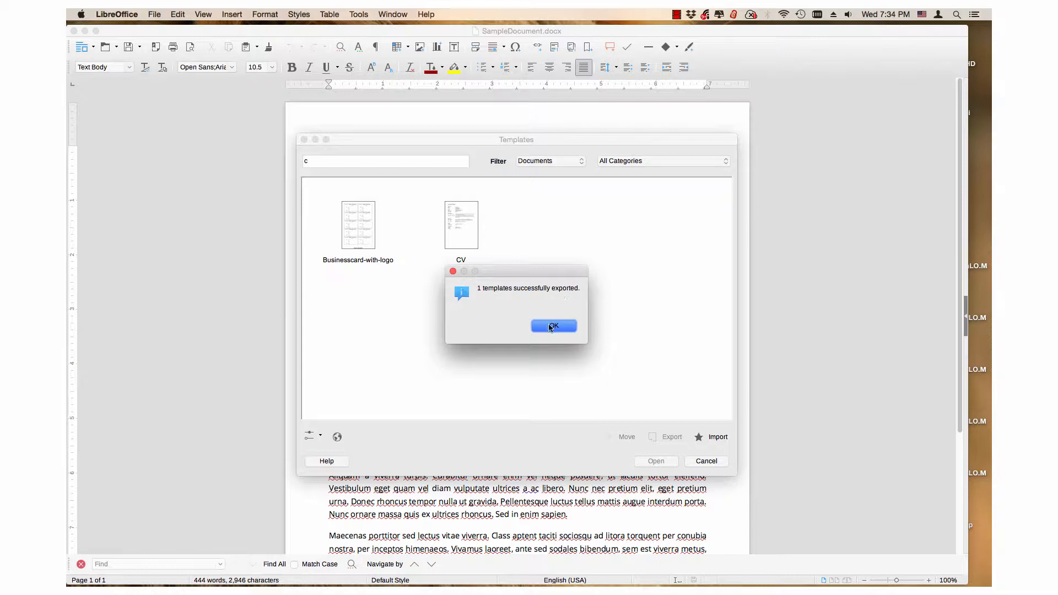
- Dismiss the '1 templates successfully exported' message
left_click(554, 326)
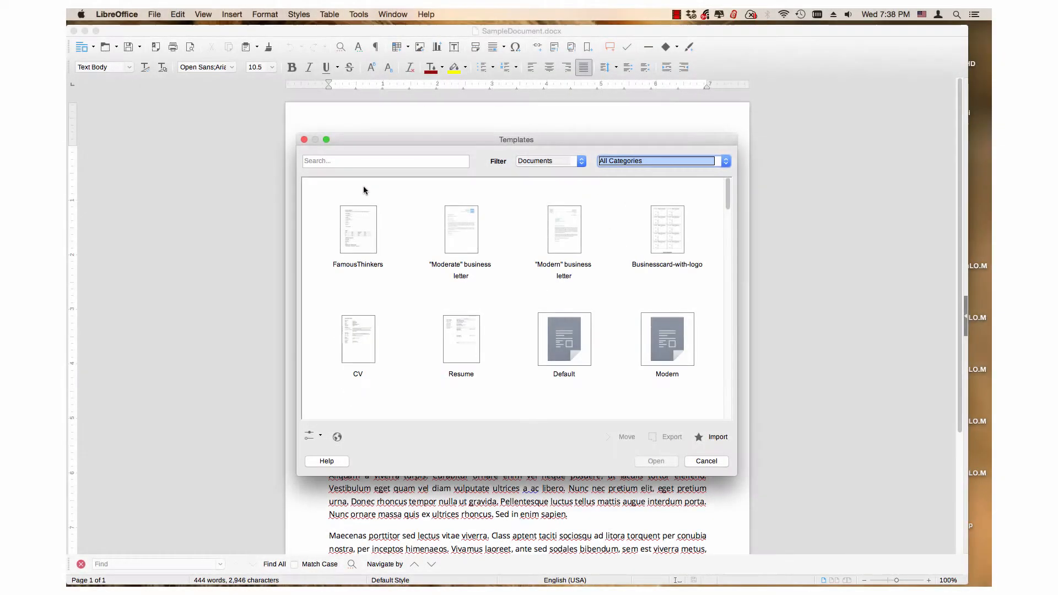
- Set the template Filter dropdown to Spreadsheets
left_click(386, 160)
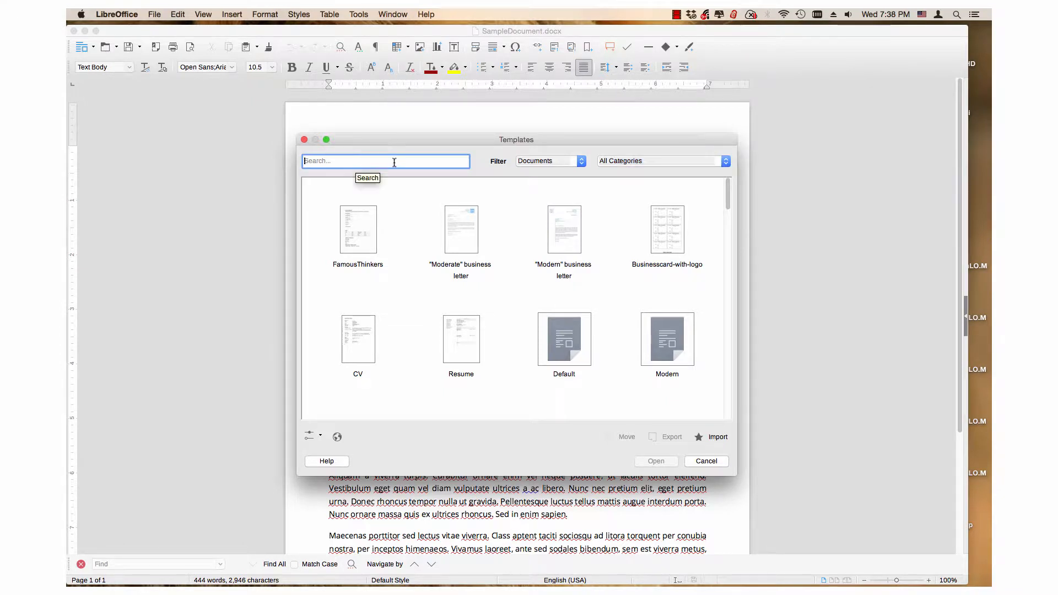
left_click(580, 160)
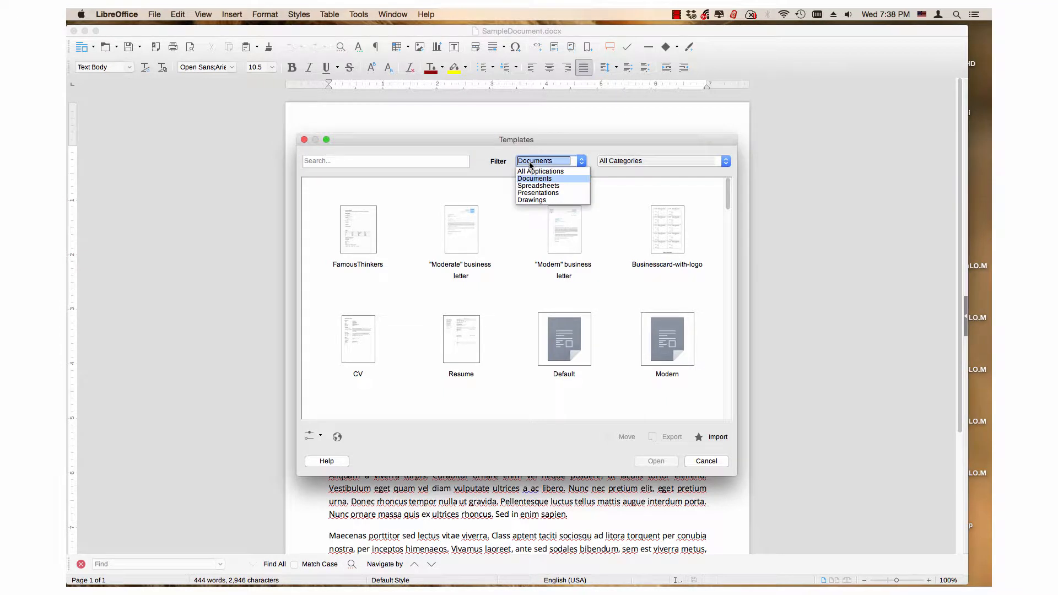
left_click(535, 178)
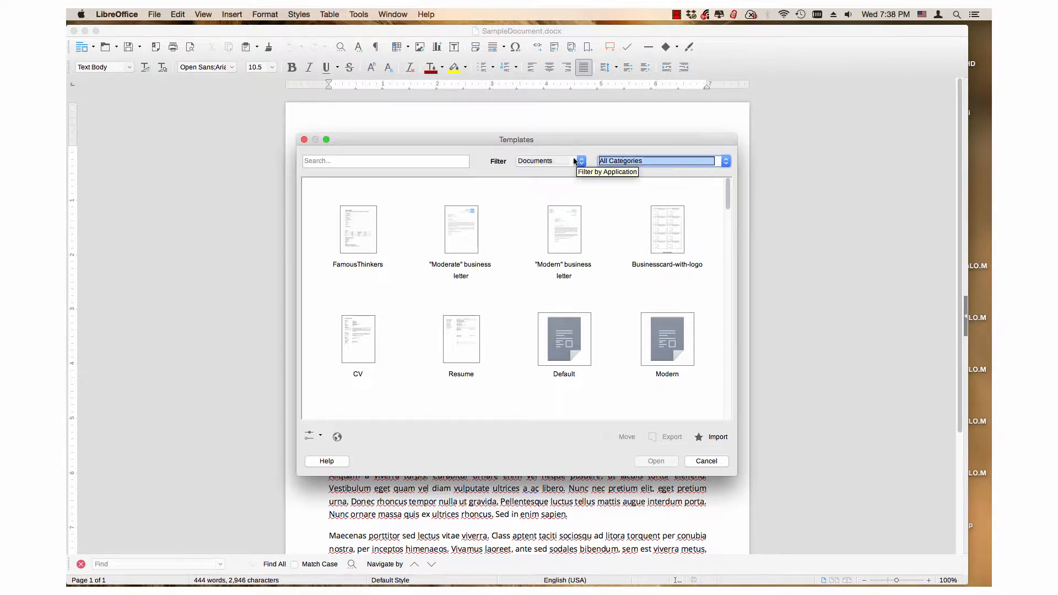
mouse_move(563, 229)
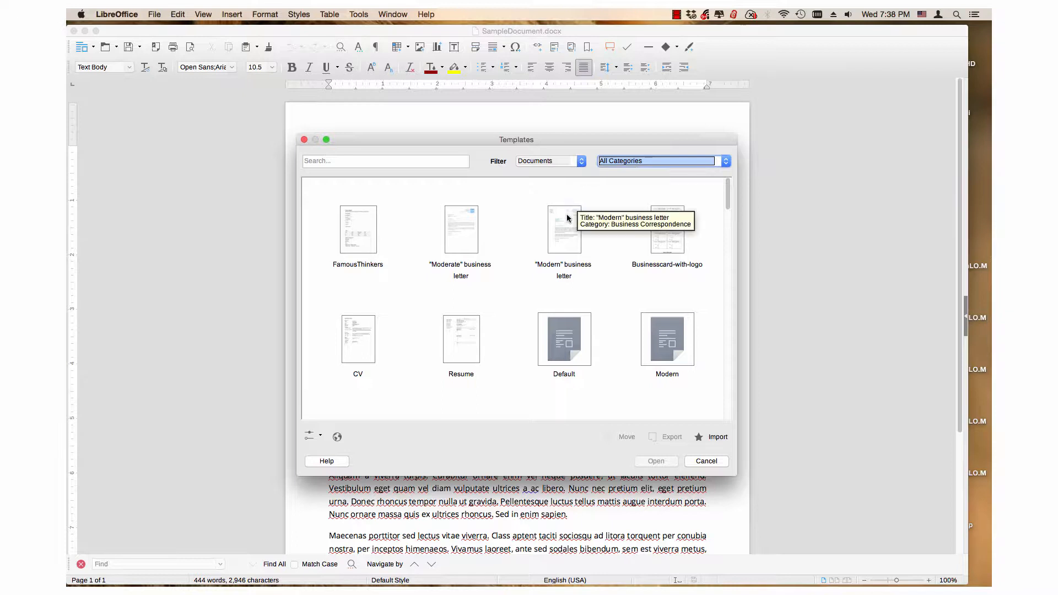
mouse_move(520, 301)
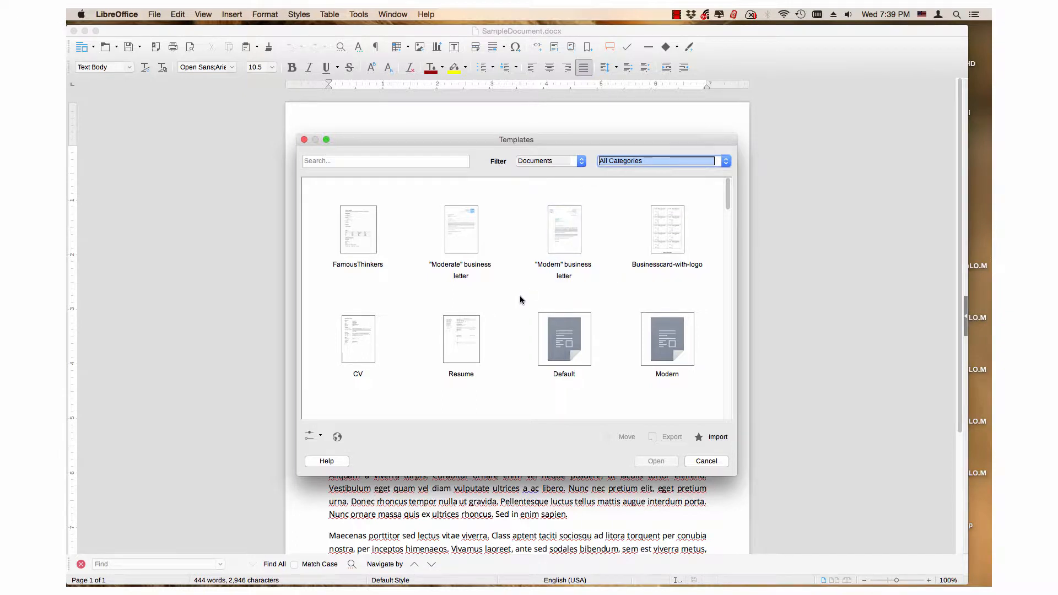
mouse_move(572, 297)
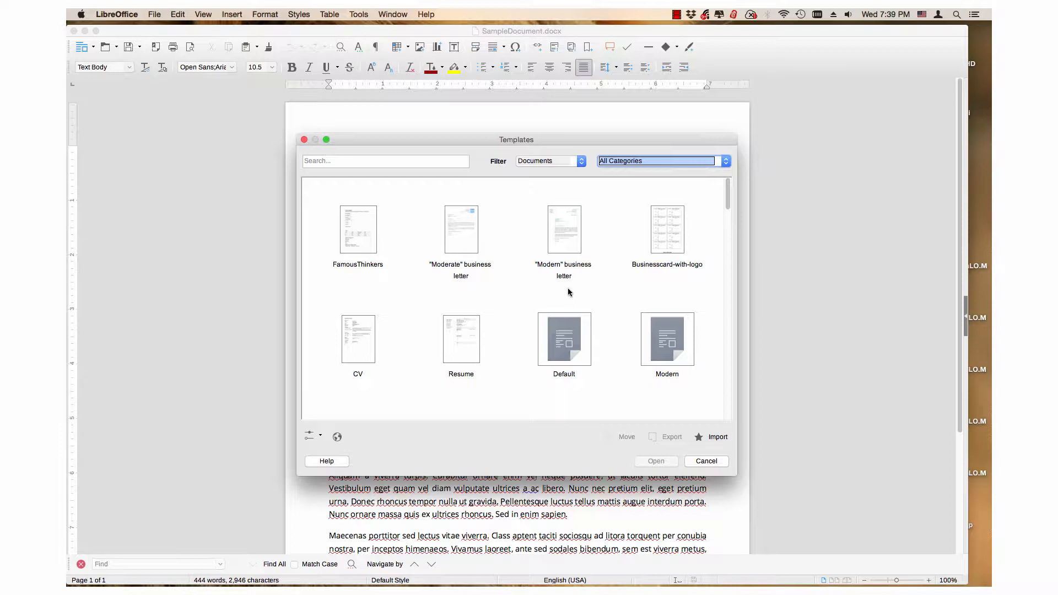
mouse_move(565, 293)
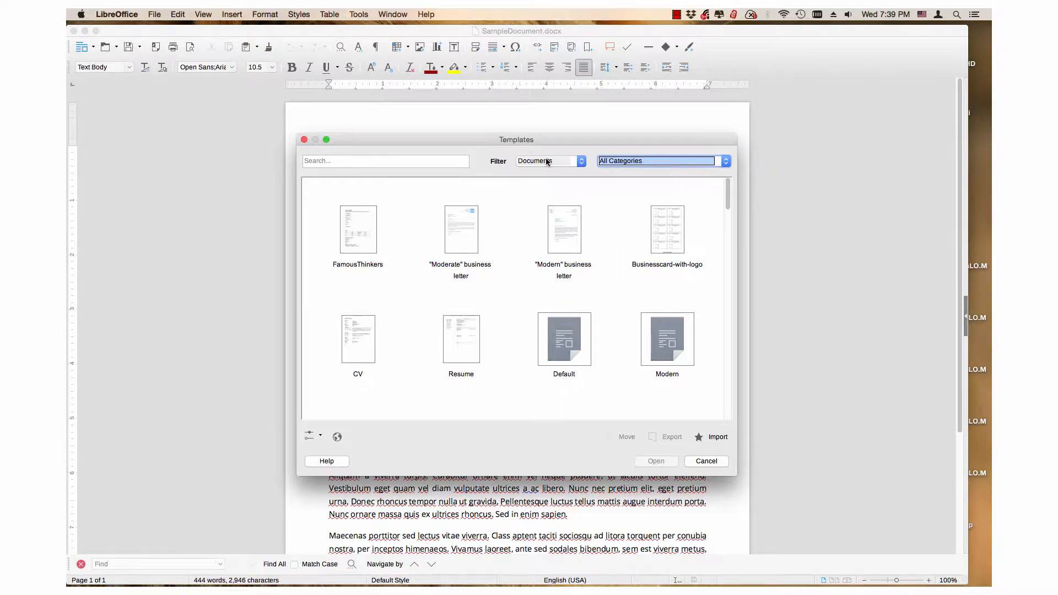
left_click(580, 161)
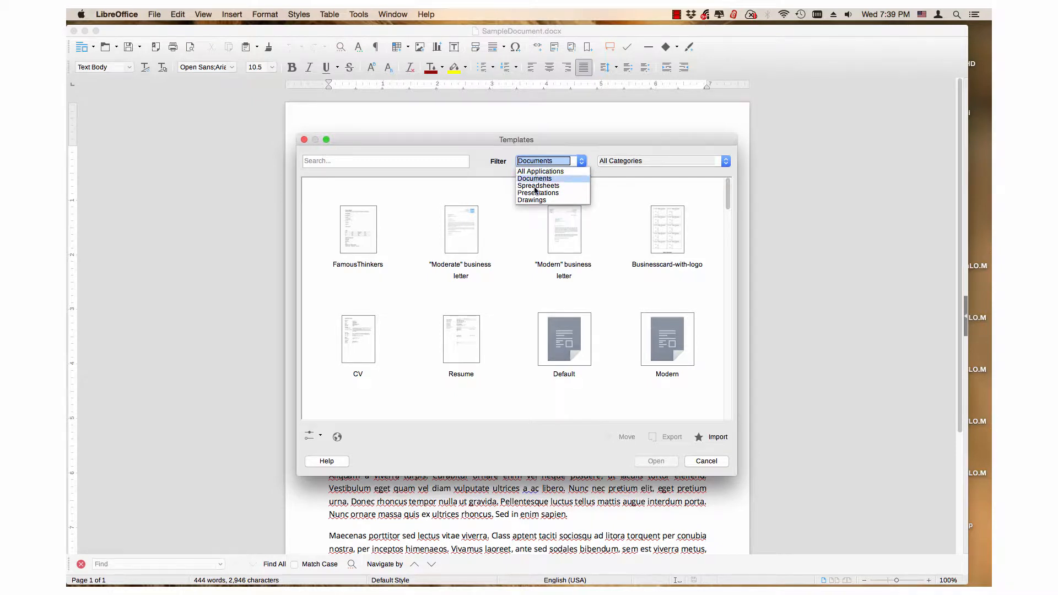
mouse_move(538, 186)
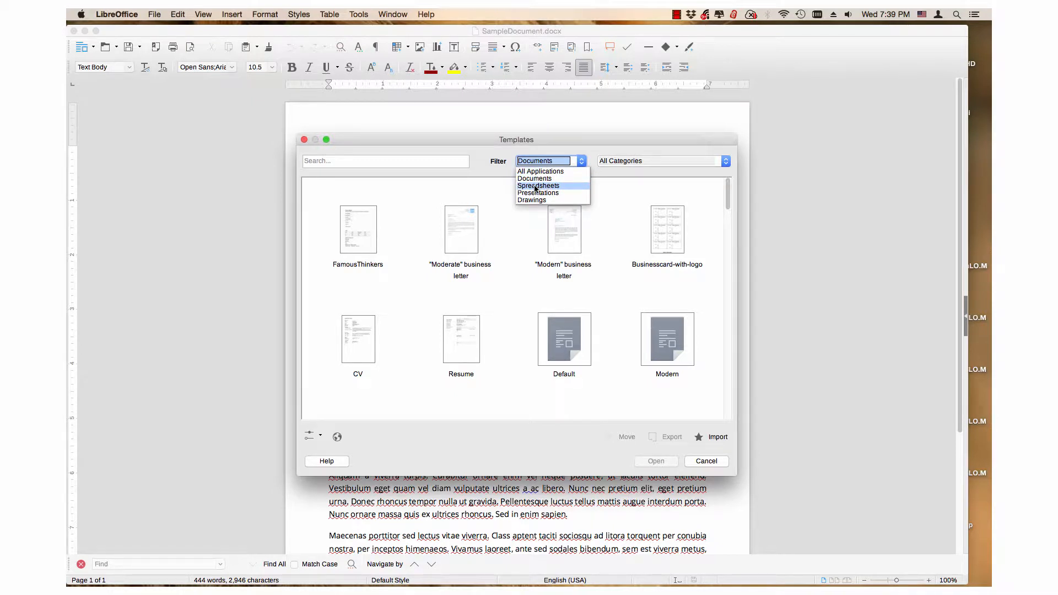
left_click(538, 186)
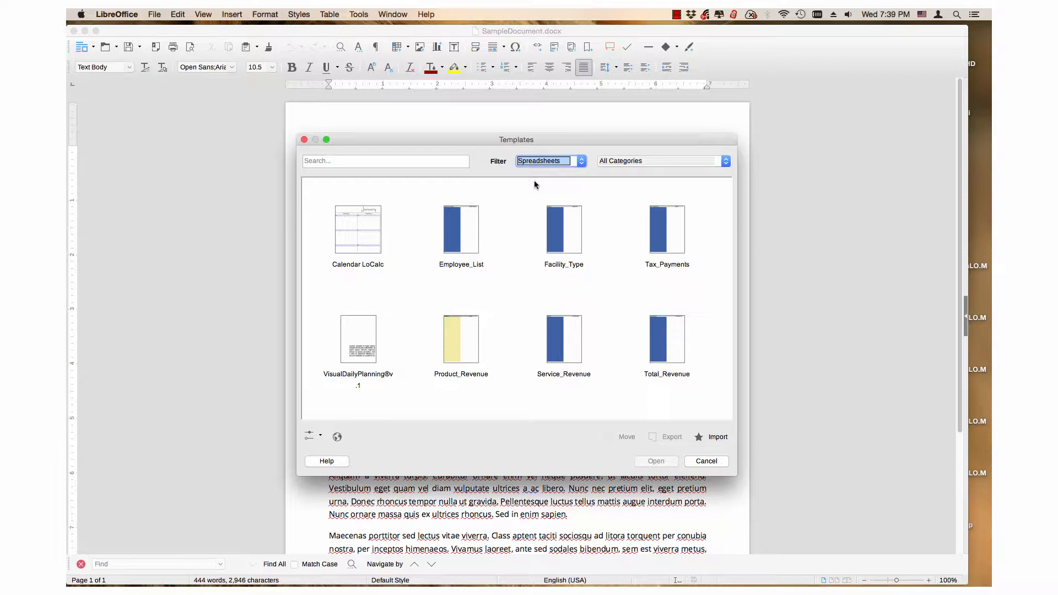
- Select Employee_List and add Facility_Type to the selection
left_click(563, 230)
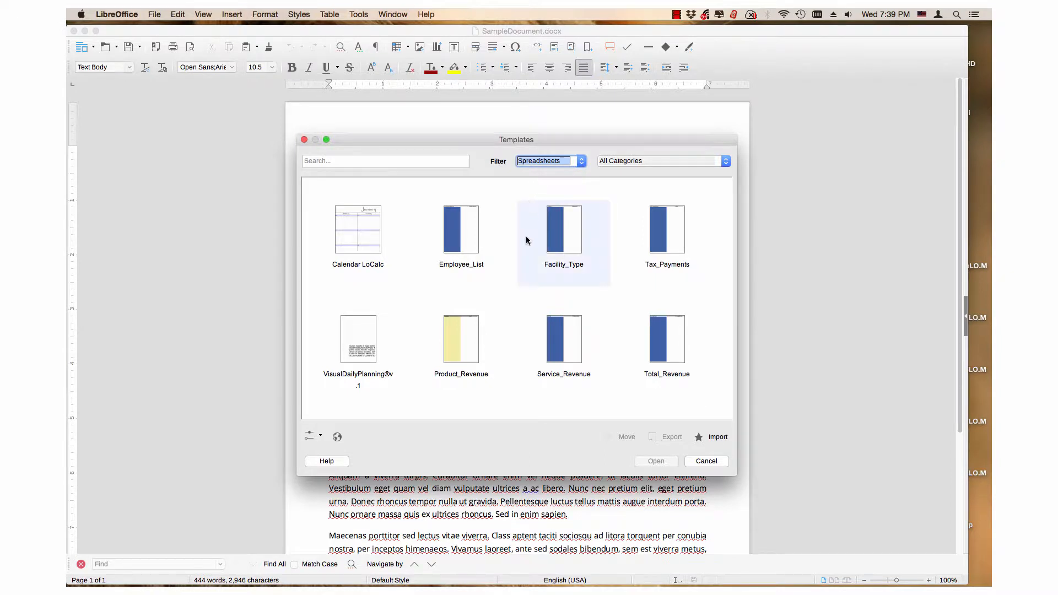
mouse_move(517, 258)
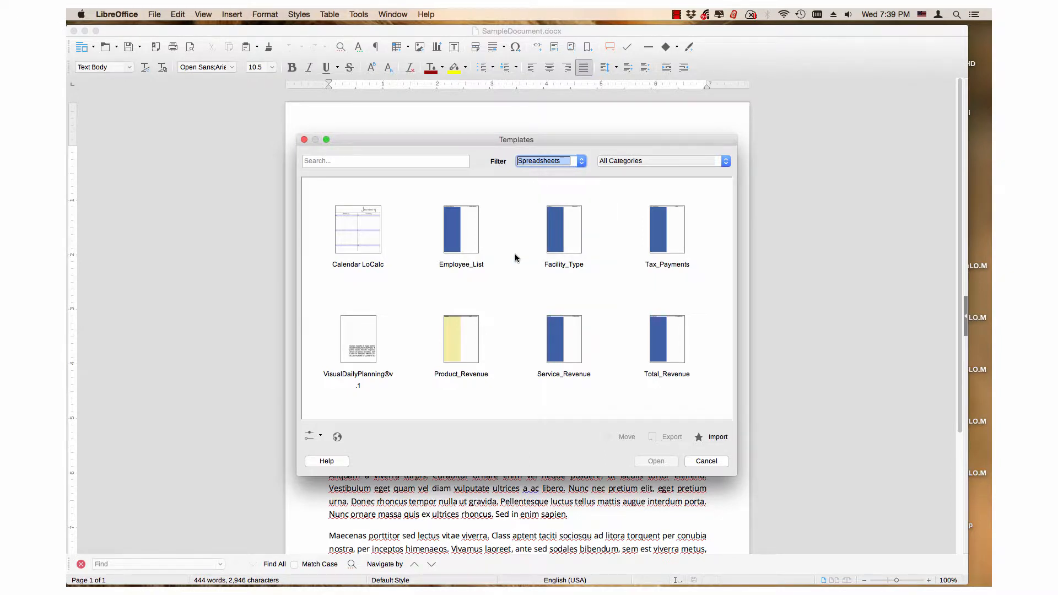
left_click(461, 229)
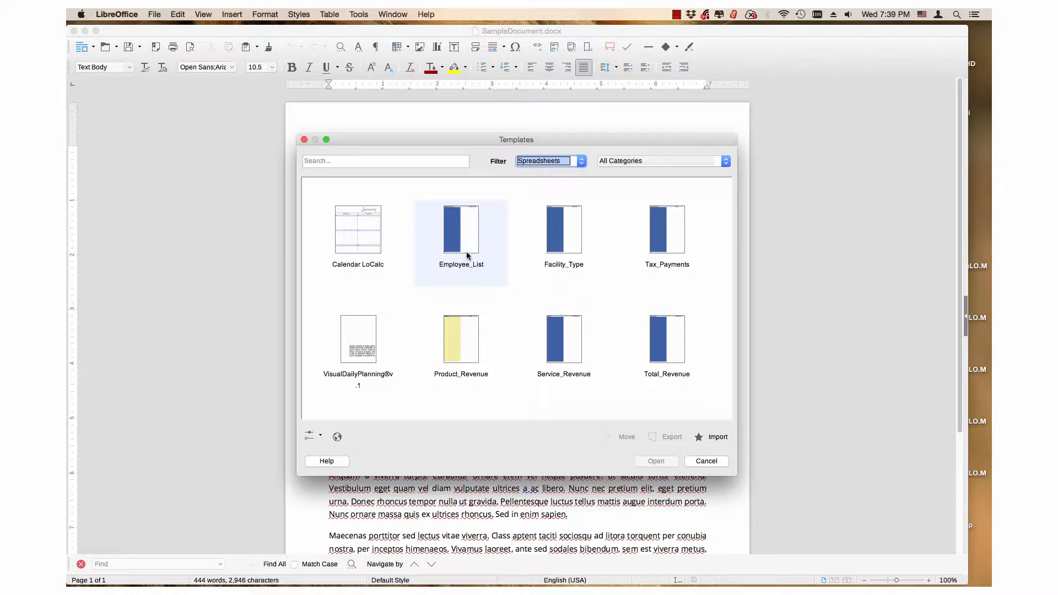
left_click(461, 229)
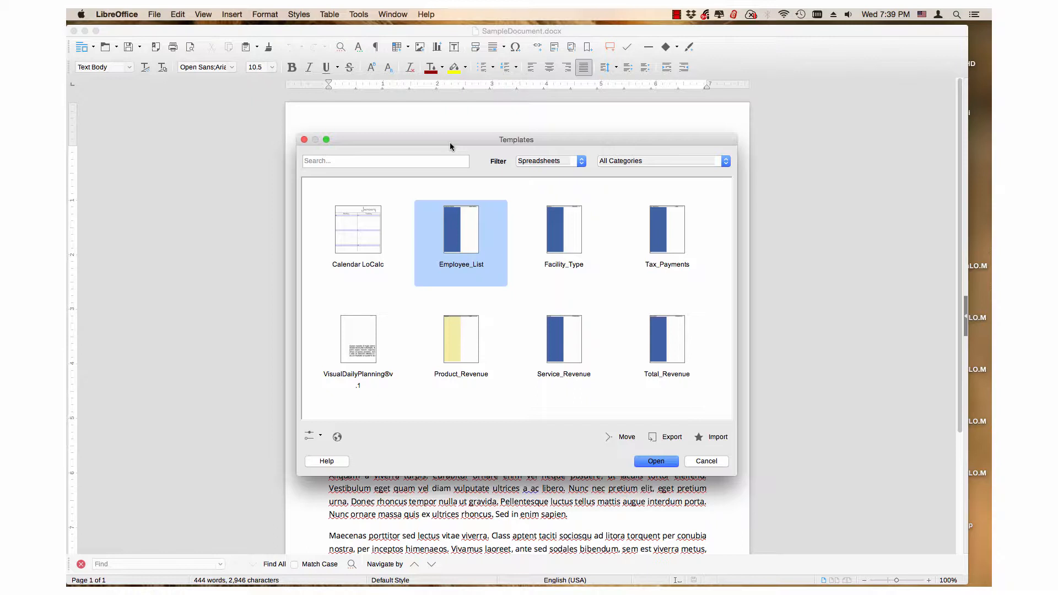
mouse_move(563, 233)
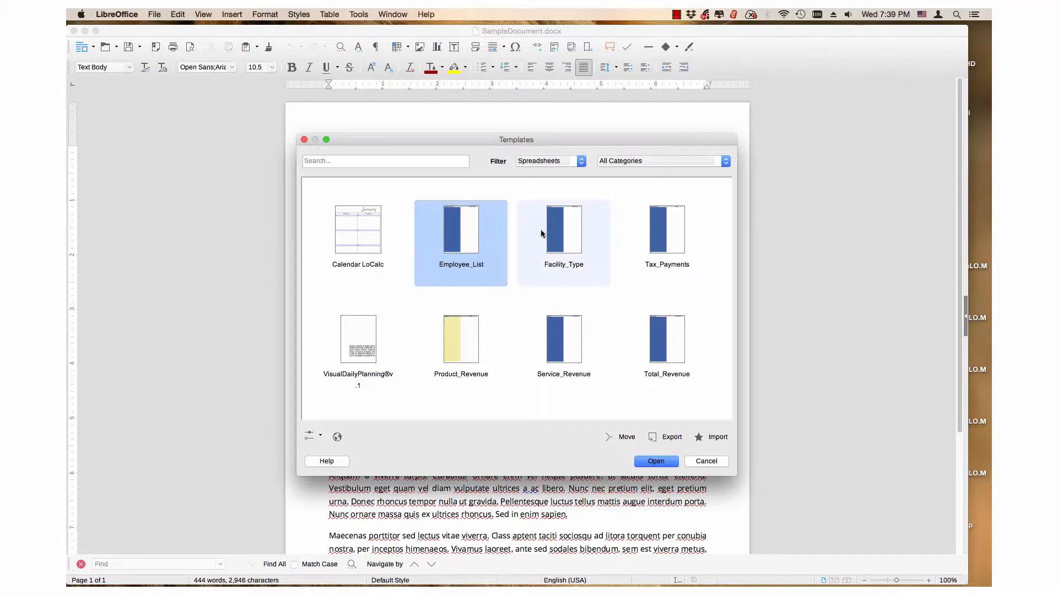
mouse_move(544, 258)
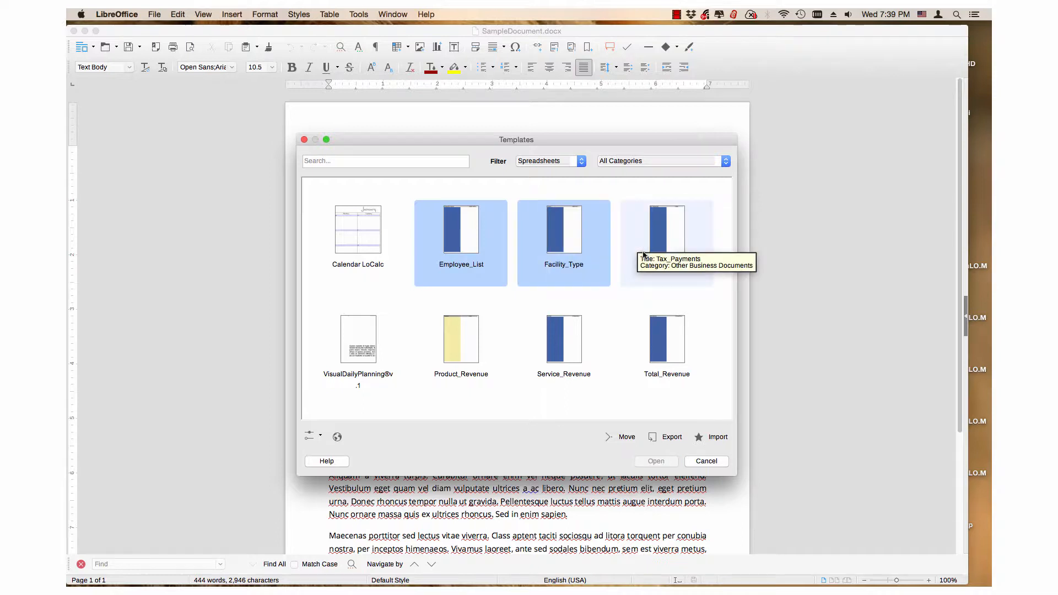
mouse_move(611, 260)
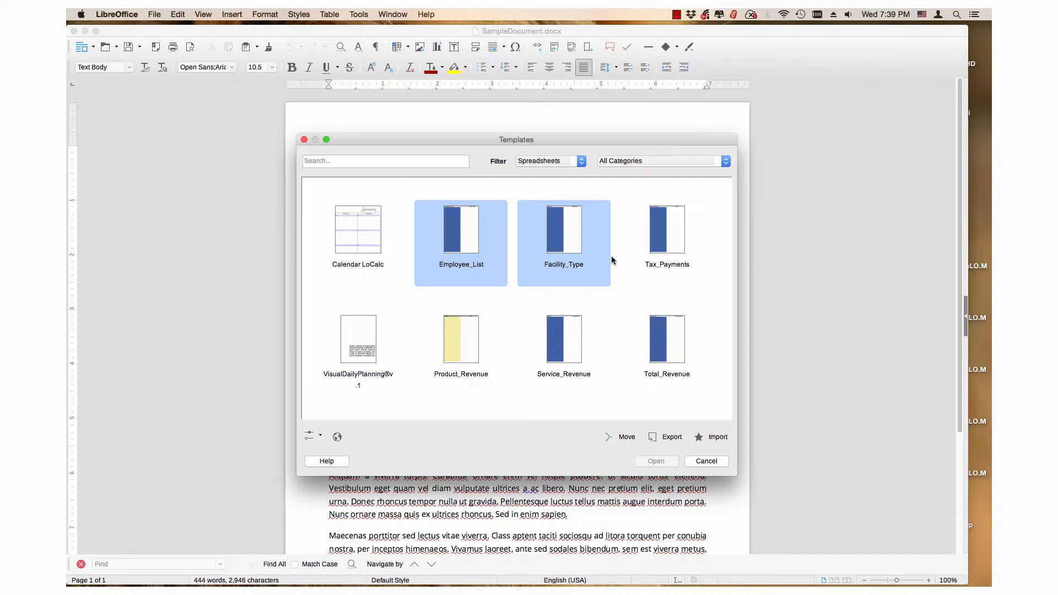
left_click(667, 232)
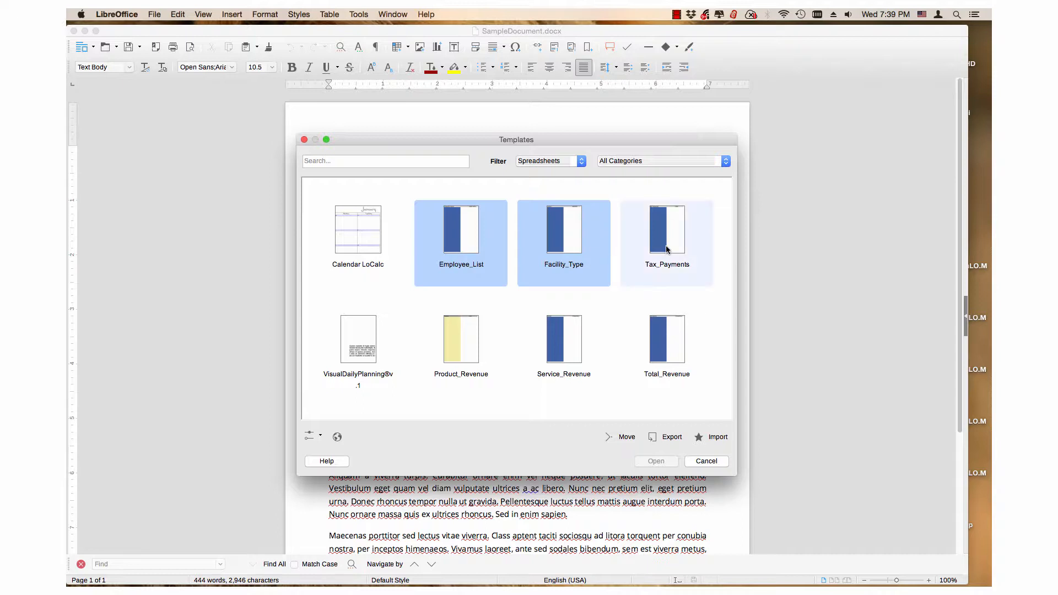
mouse_move(659, 232)
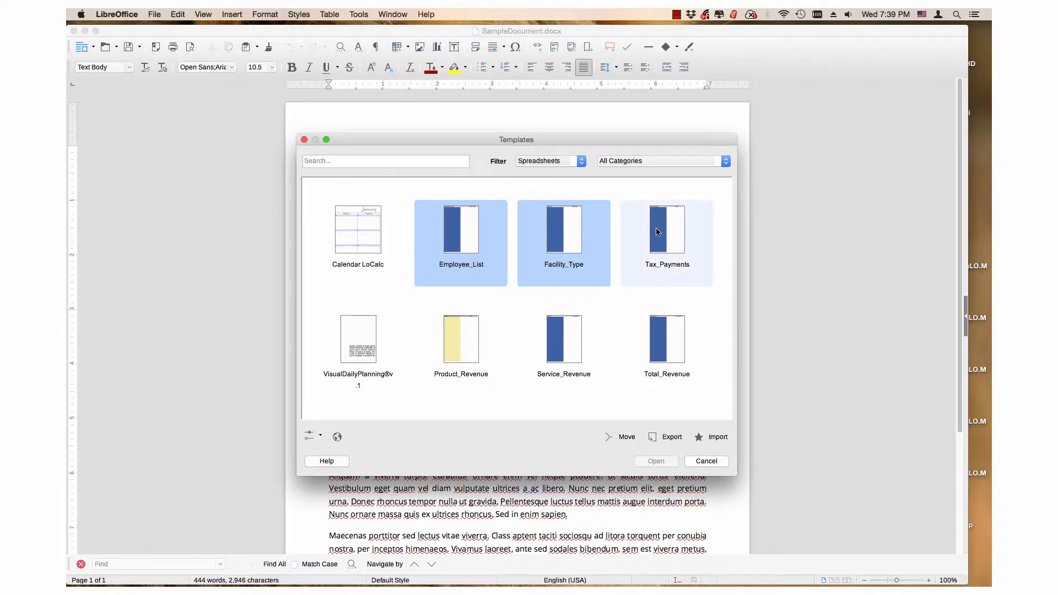
mouse_move(666, 232)
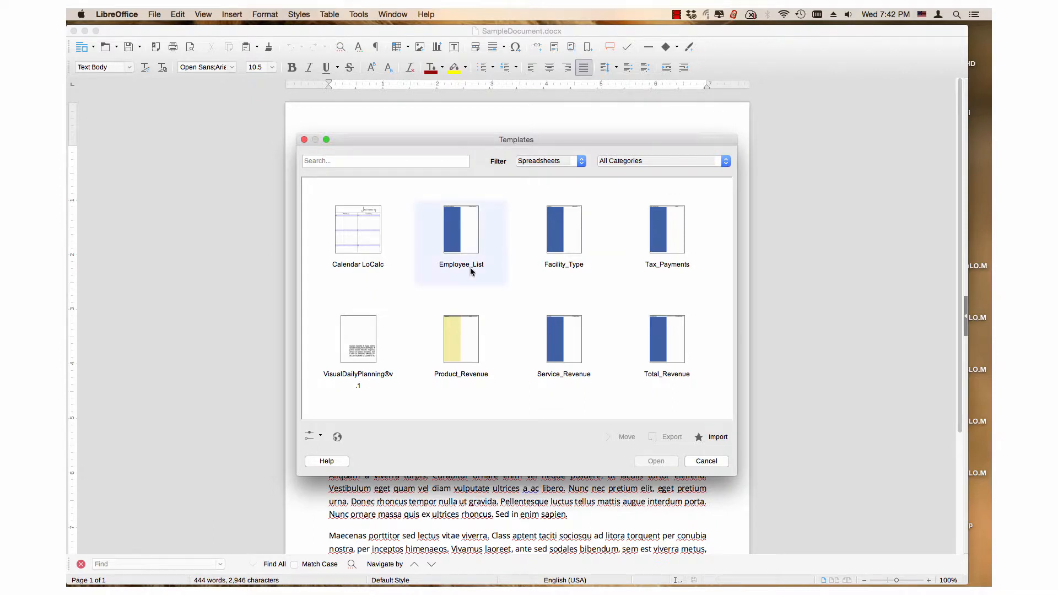
left_click(461, 229)
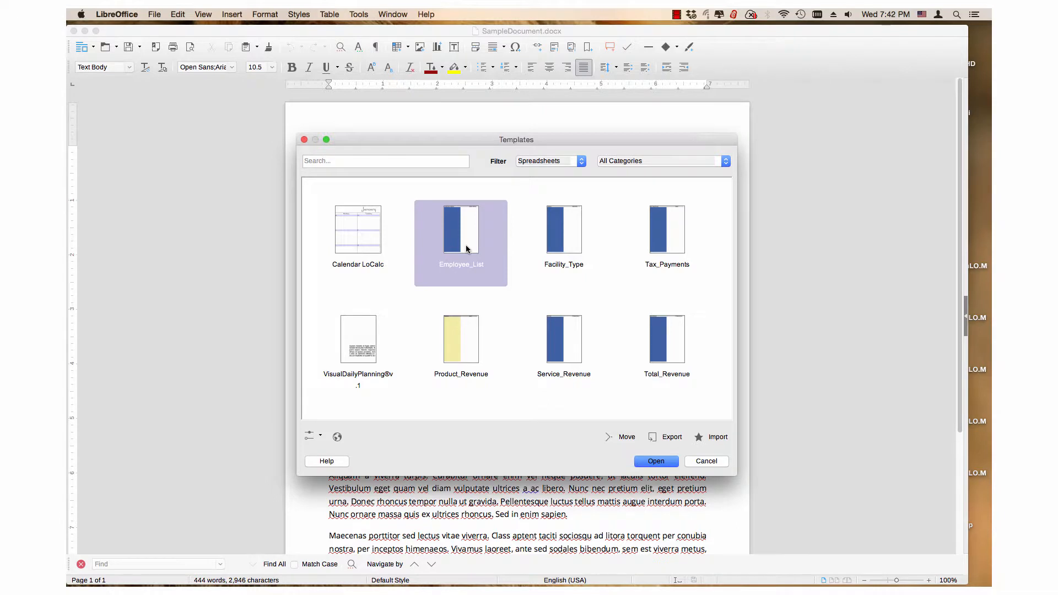
mouse_move(461, 243)
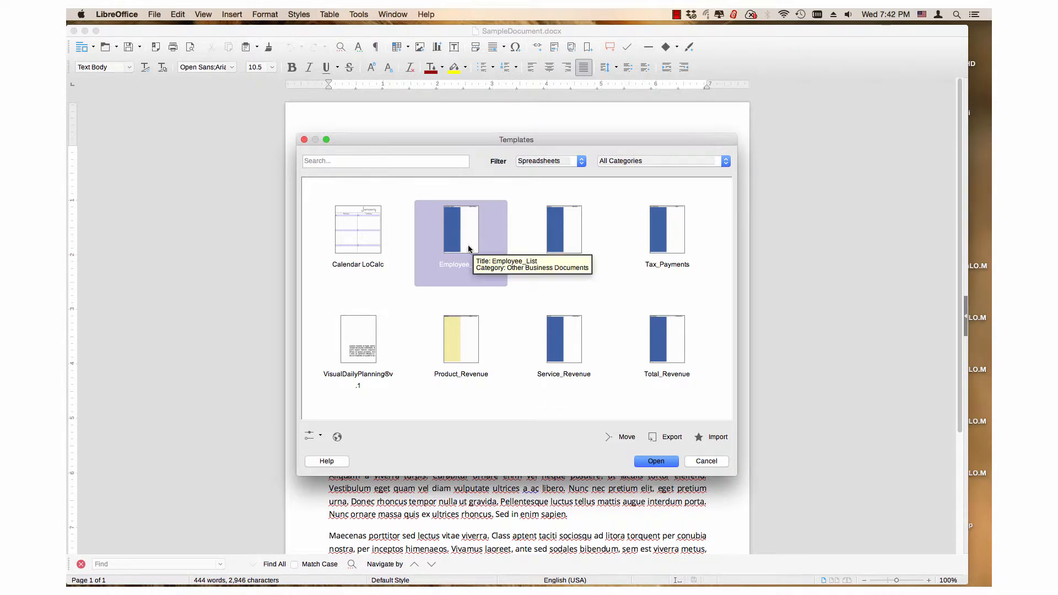
mouse_move(475, 246)
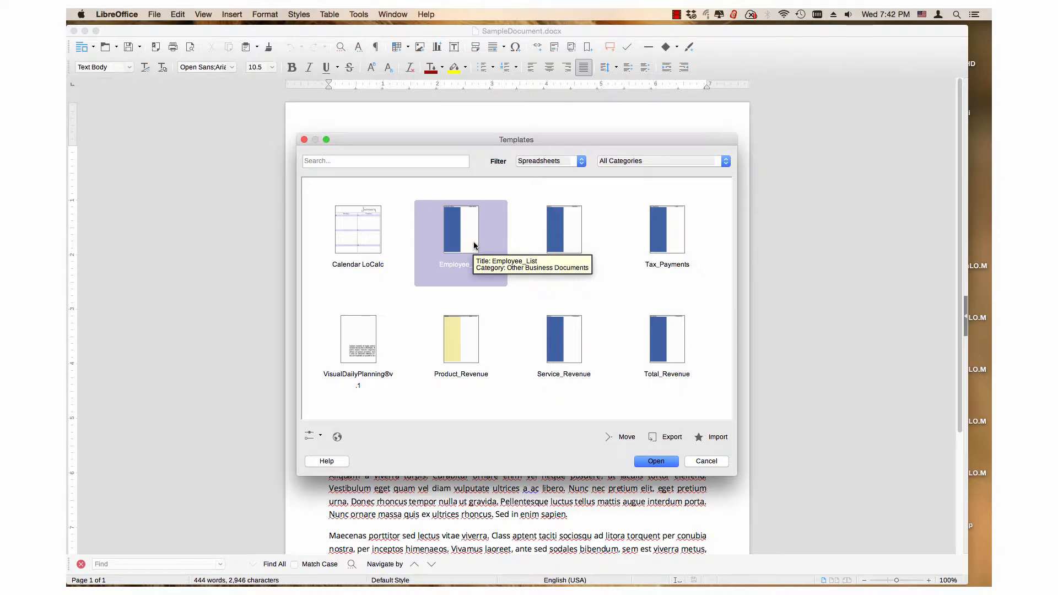
mouse_move(476, 244)
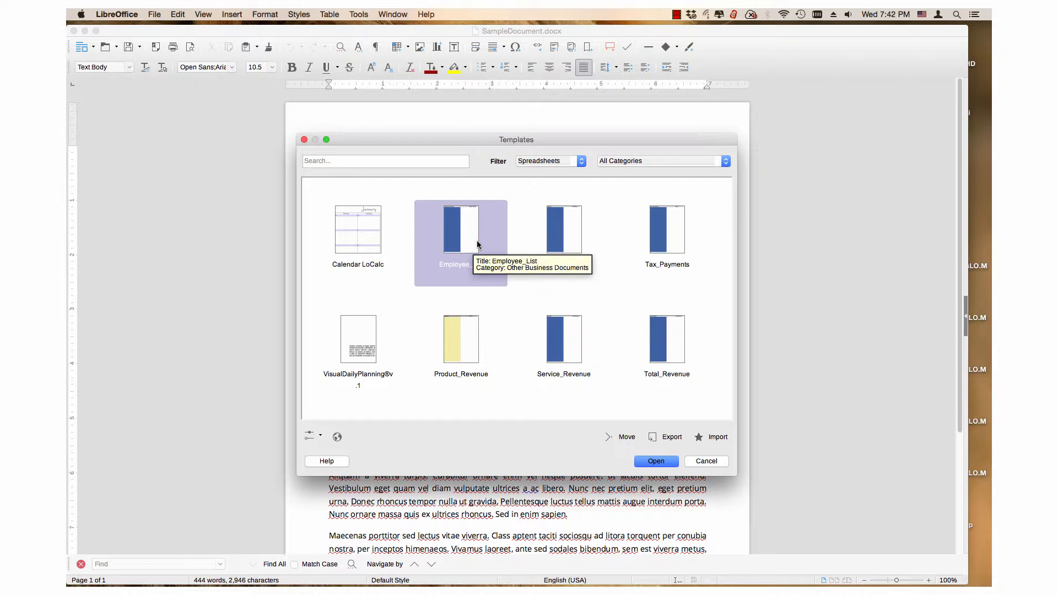
mouse_move(482, 248)
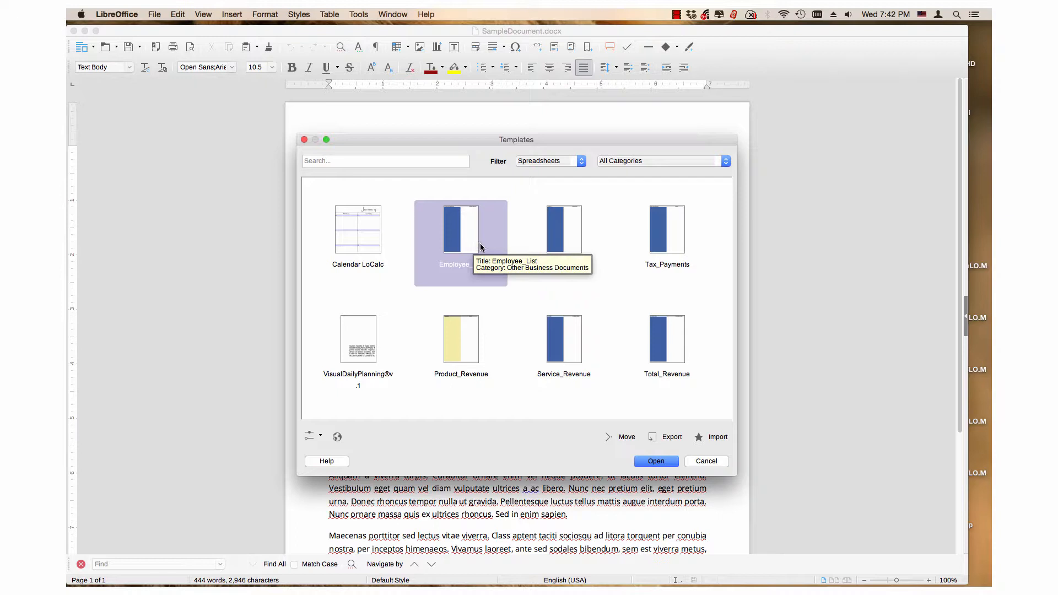
mouse_move(563, 348)
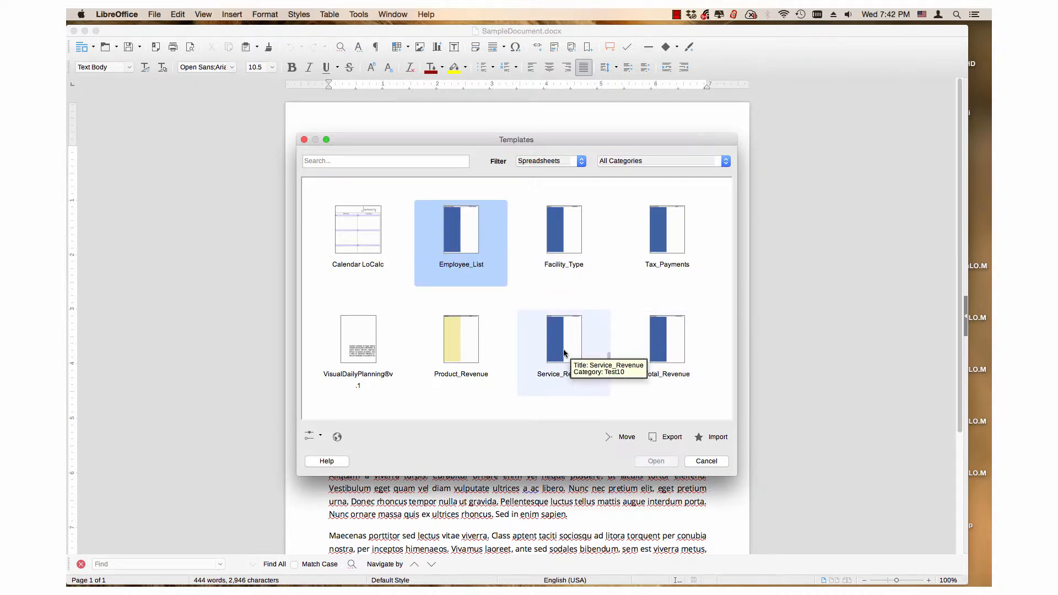
left_click(564, 341)
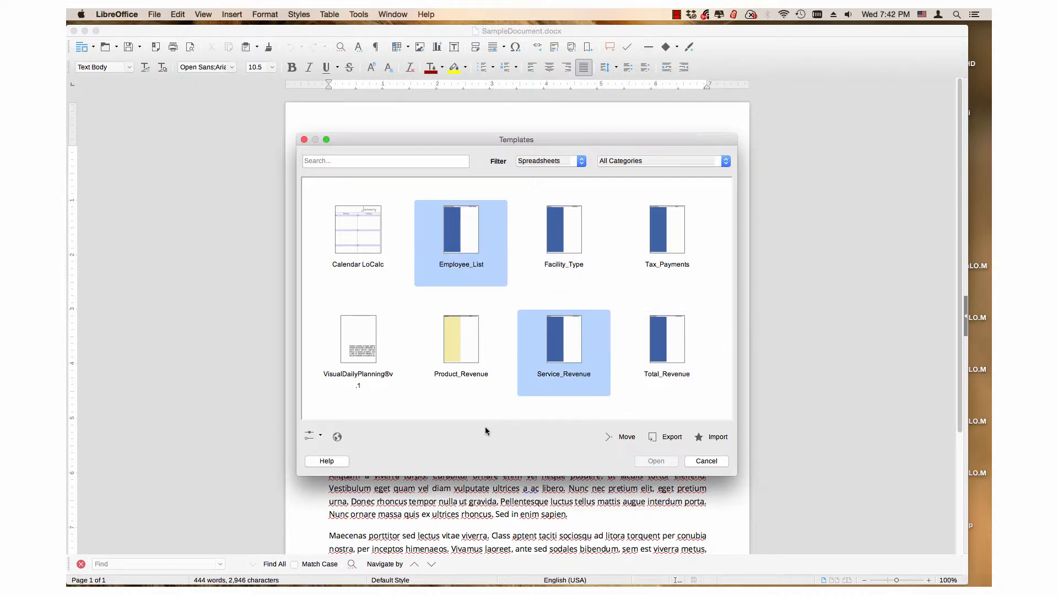
mouse_move(374, 403)
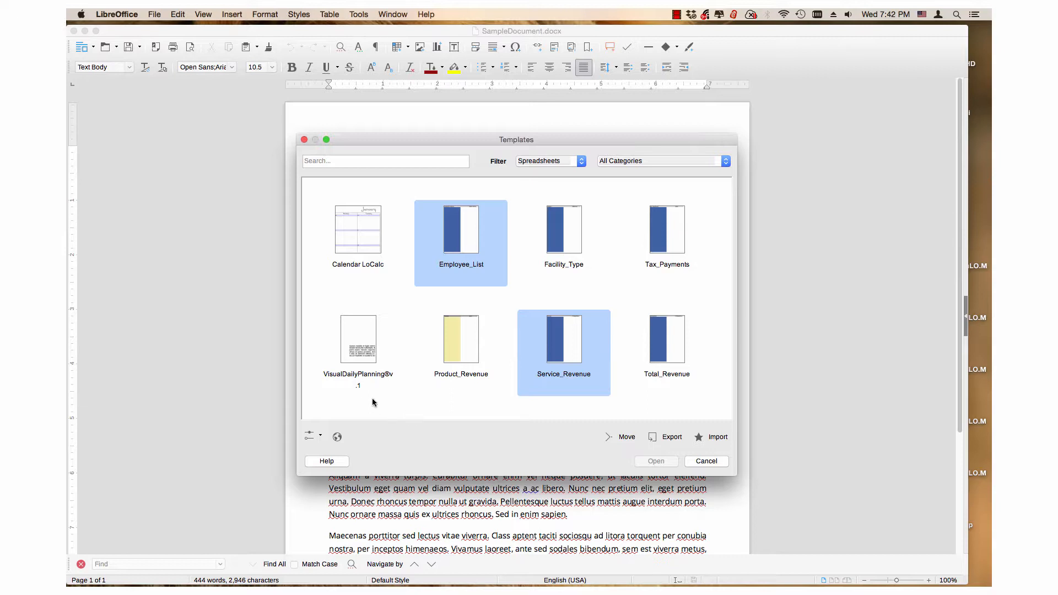
left_click(358, 339)
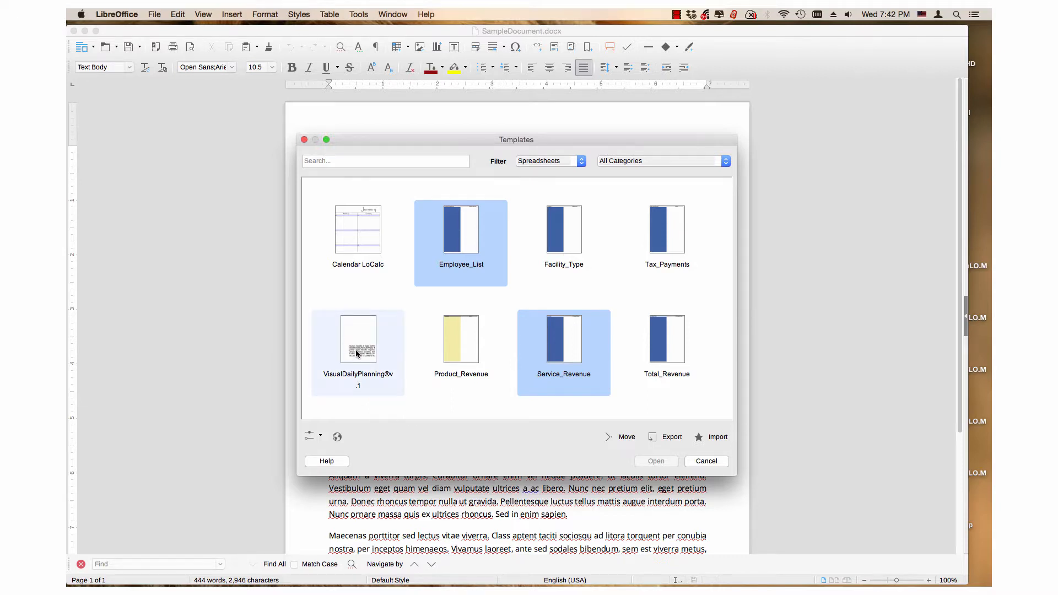
mouse_move(361, 352)
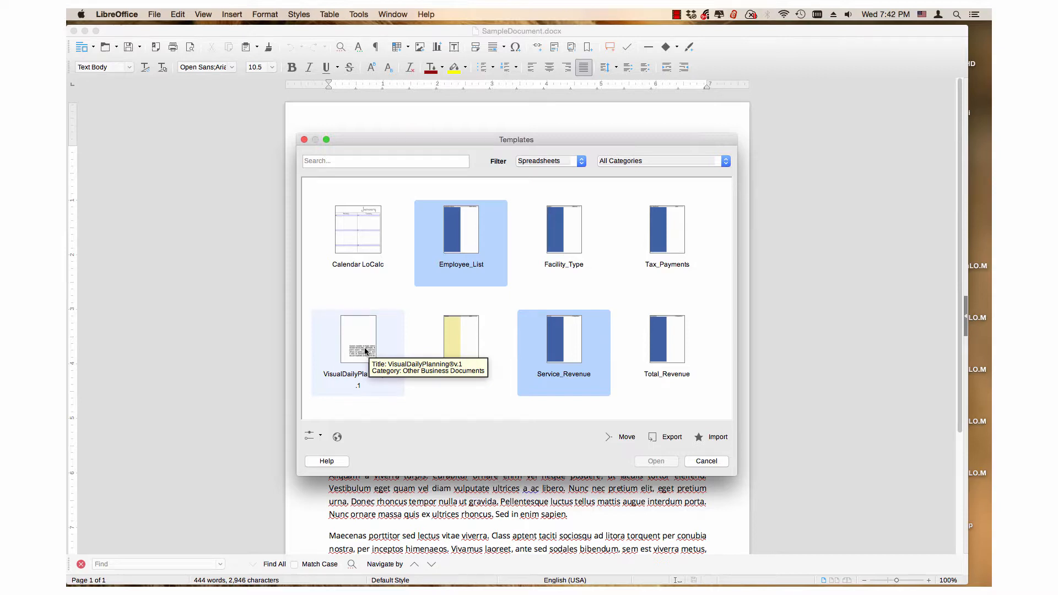
mouse_move(376, 349)
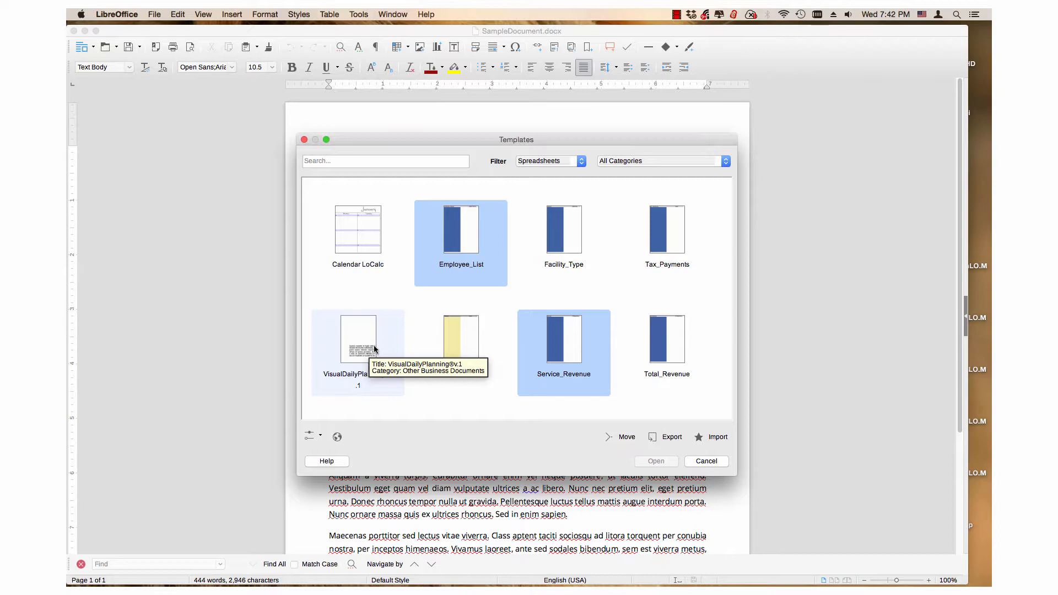
left_click(357, 340)
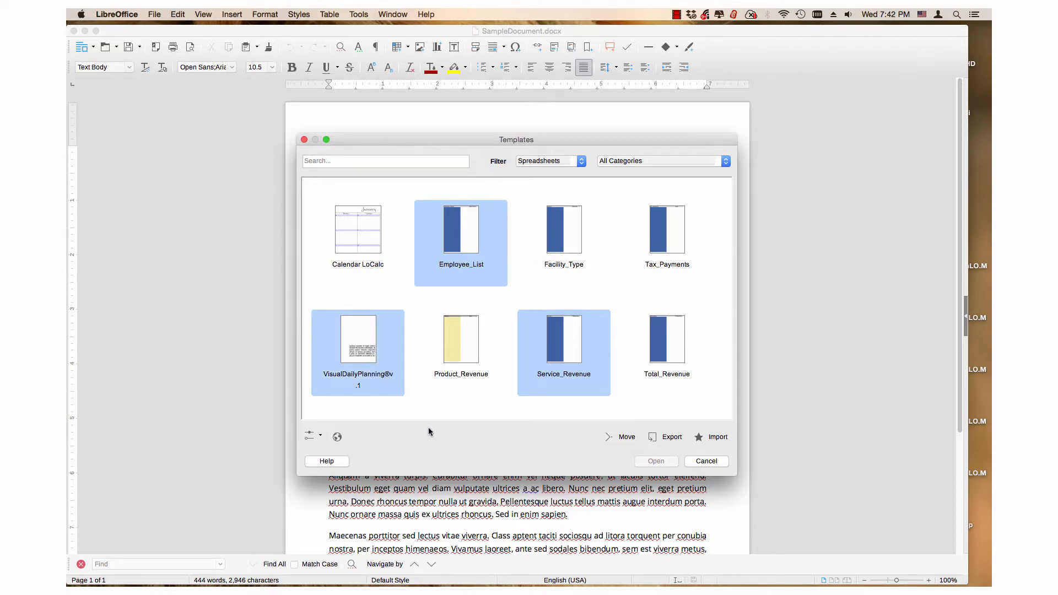
mouse_move(463, 434)
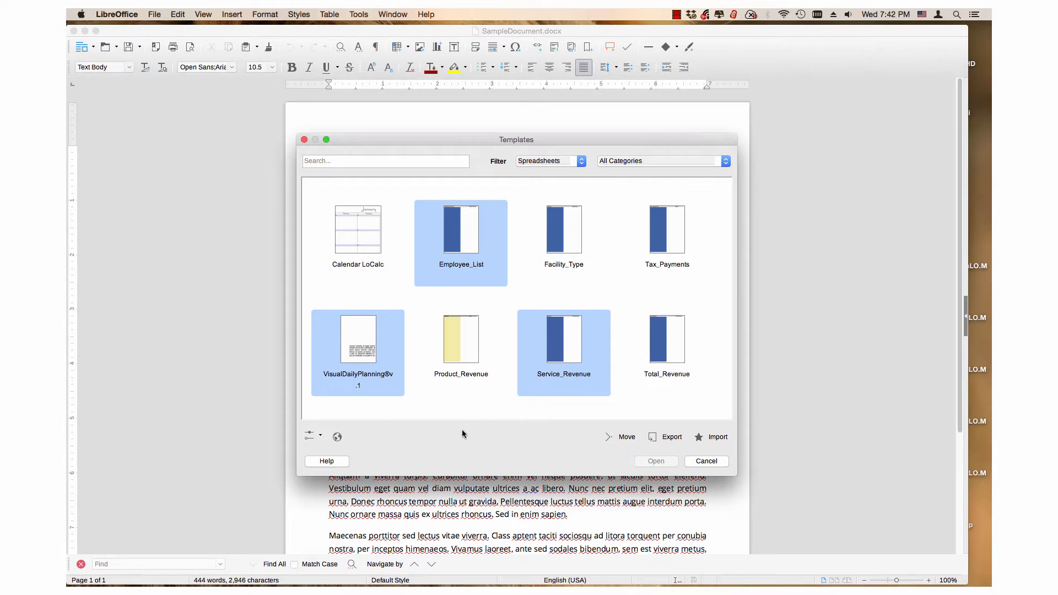
mouse_move(672, 437)
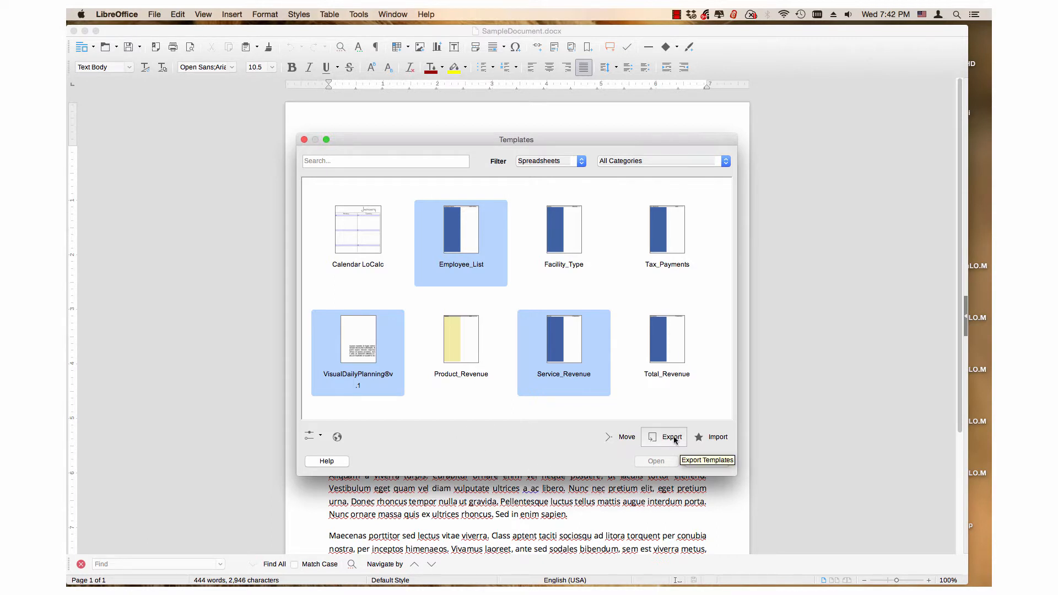
- Export the three selected templates, keeping Documents as the destination folder
left_click(671, 437)
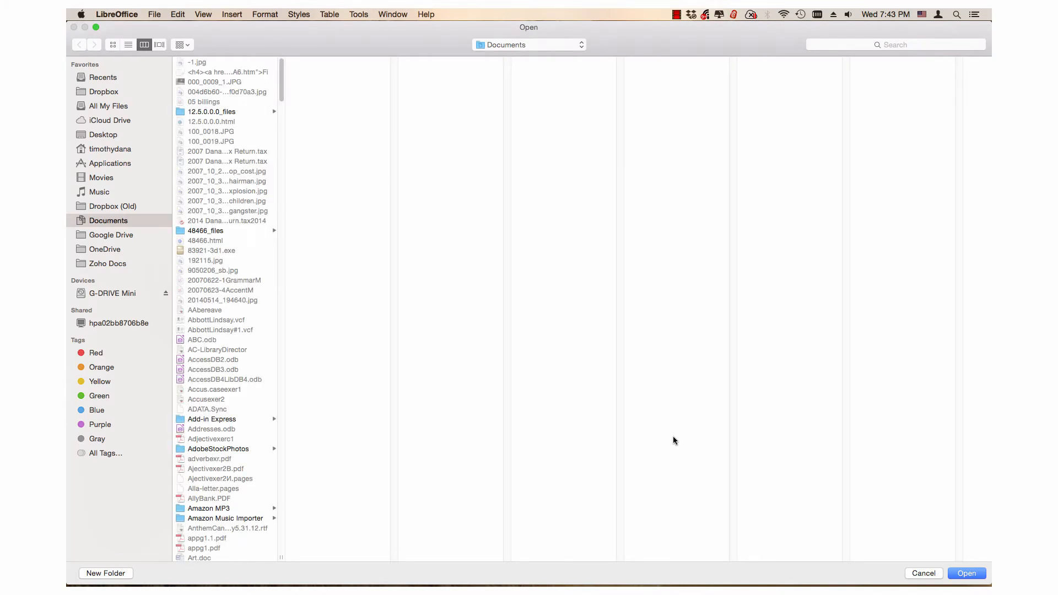
mouse_move(966, 558)
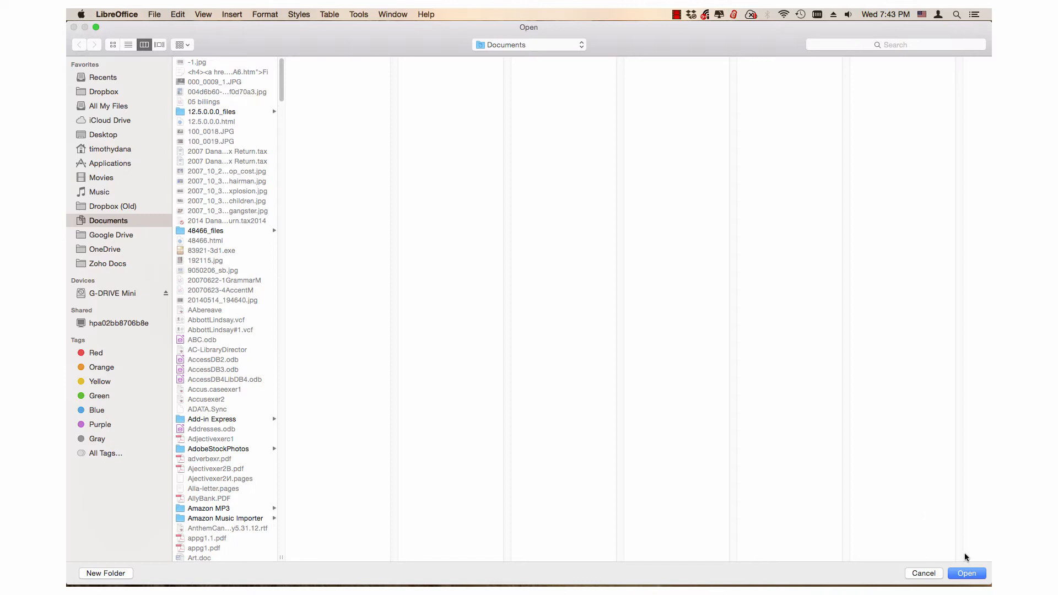
mouse_move(983, 571)
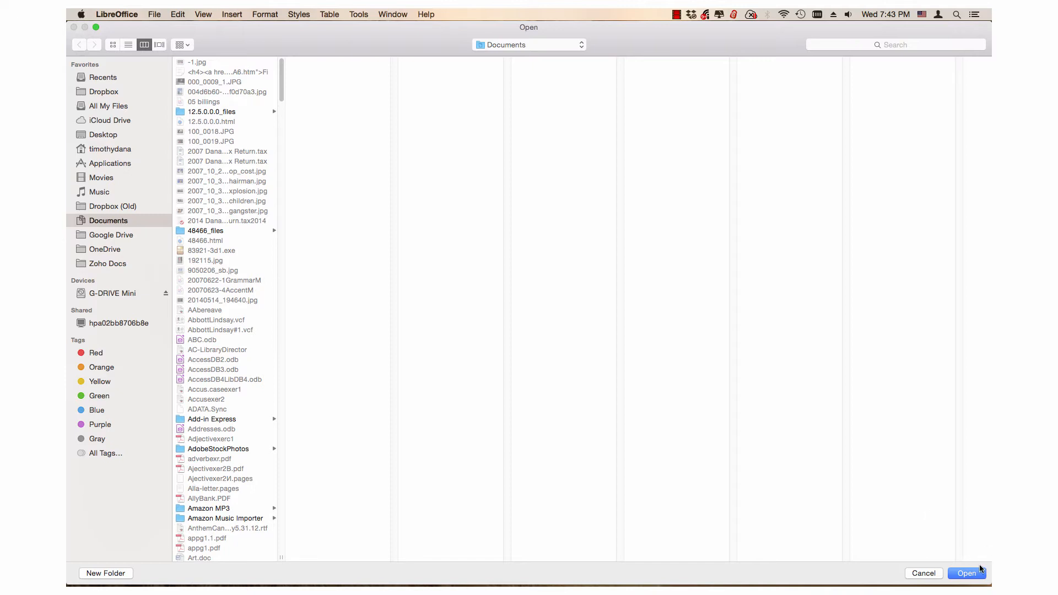
mouse_move(986, 565)
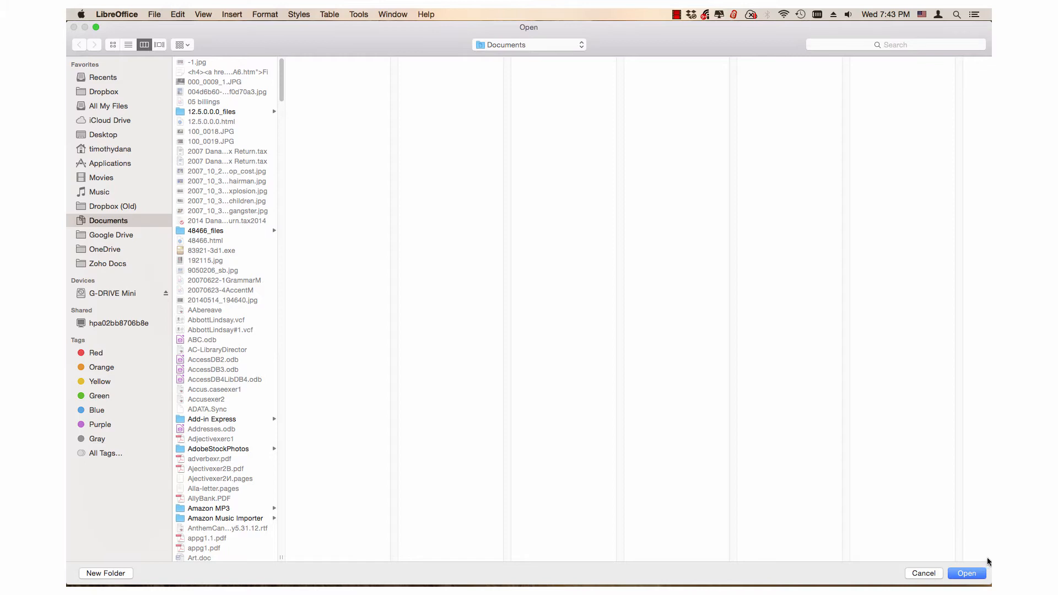
mouse_move(986, 570)
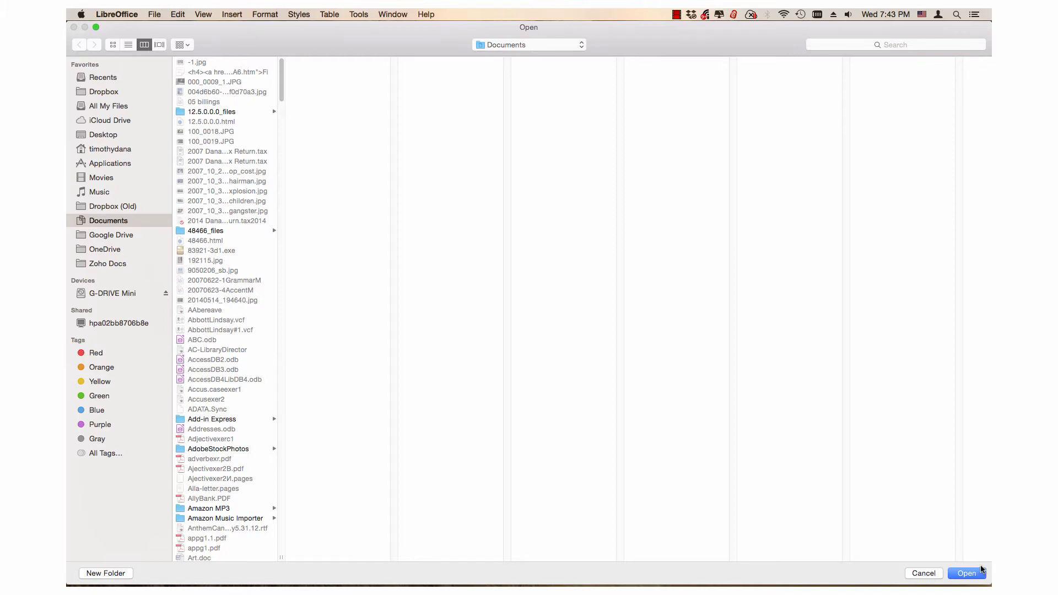
left_click(966, 573)
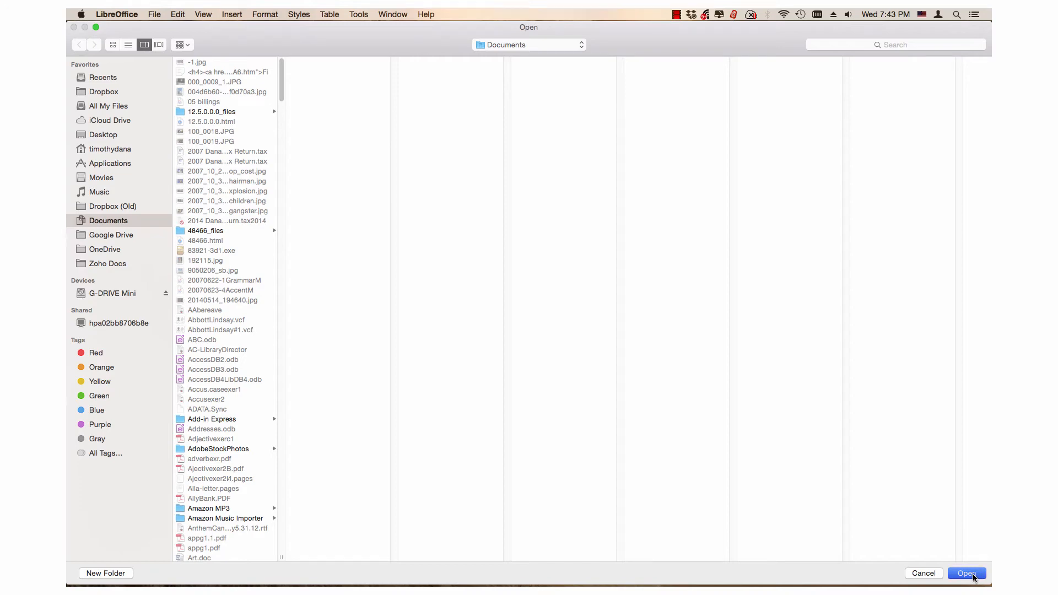
left_click(967, 573)
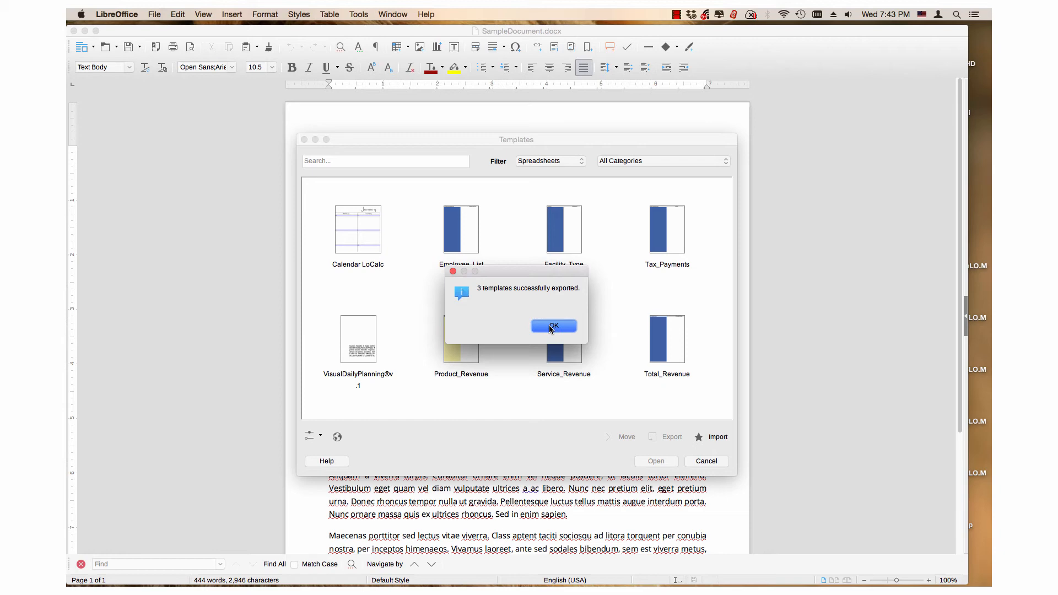
- Dismiss the '3 templates successfully exported' notice with OK
left_click(553, 325)
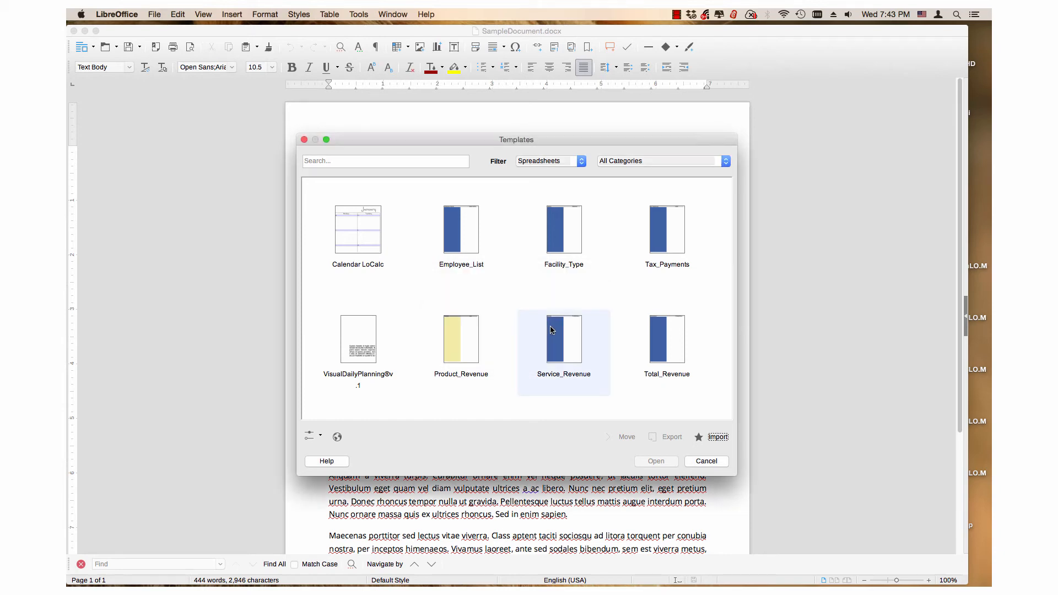